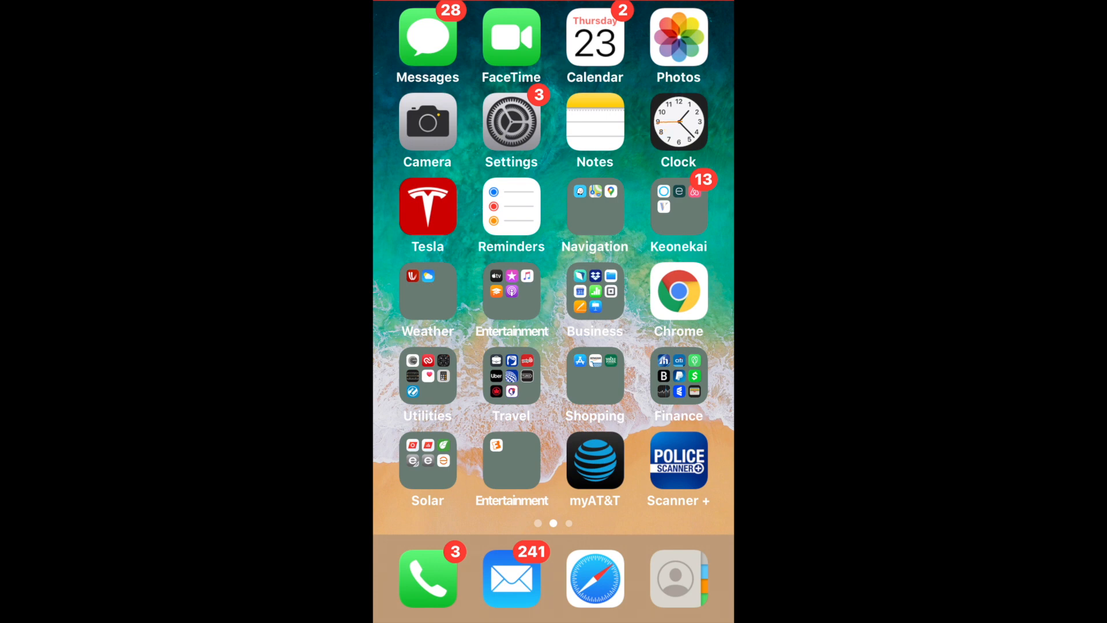
# Step: Launch App Store from the Shopping folder and search for 'Tesla'
pyautogui.click(594, 374)
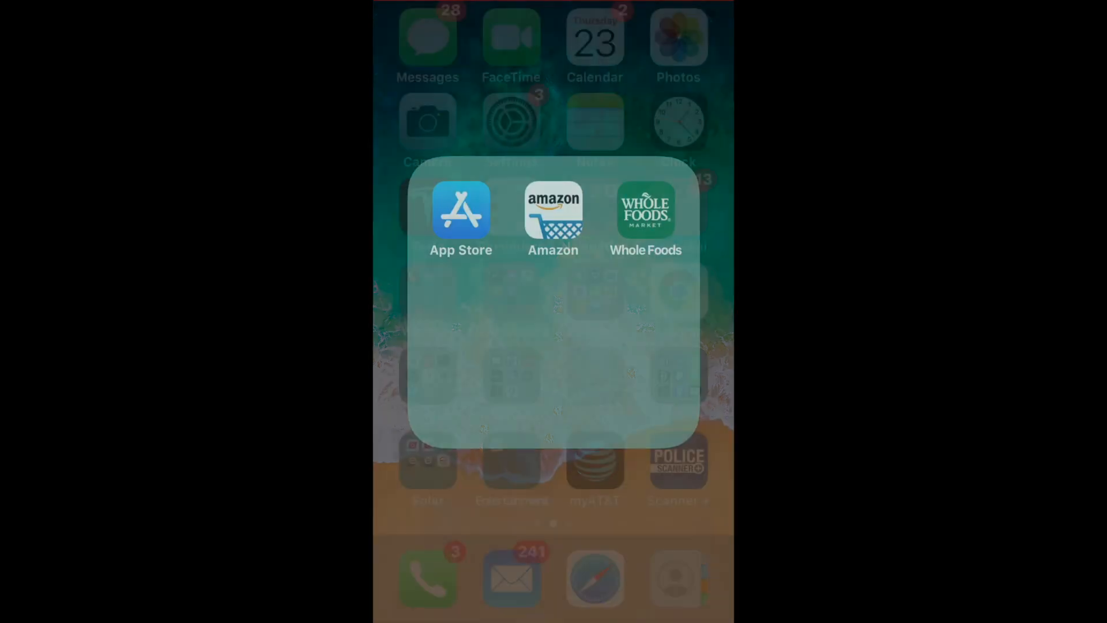
pyautogui.click(552, 219)
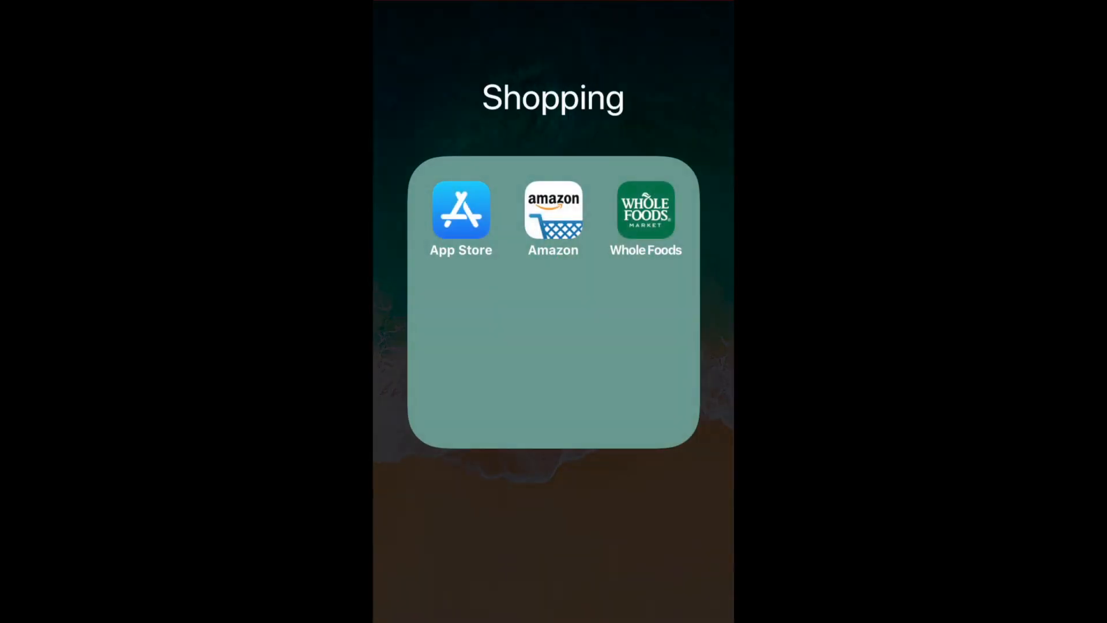
pyautogui.click(460, 210)
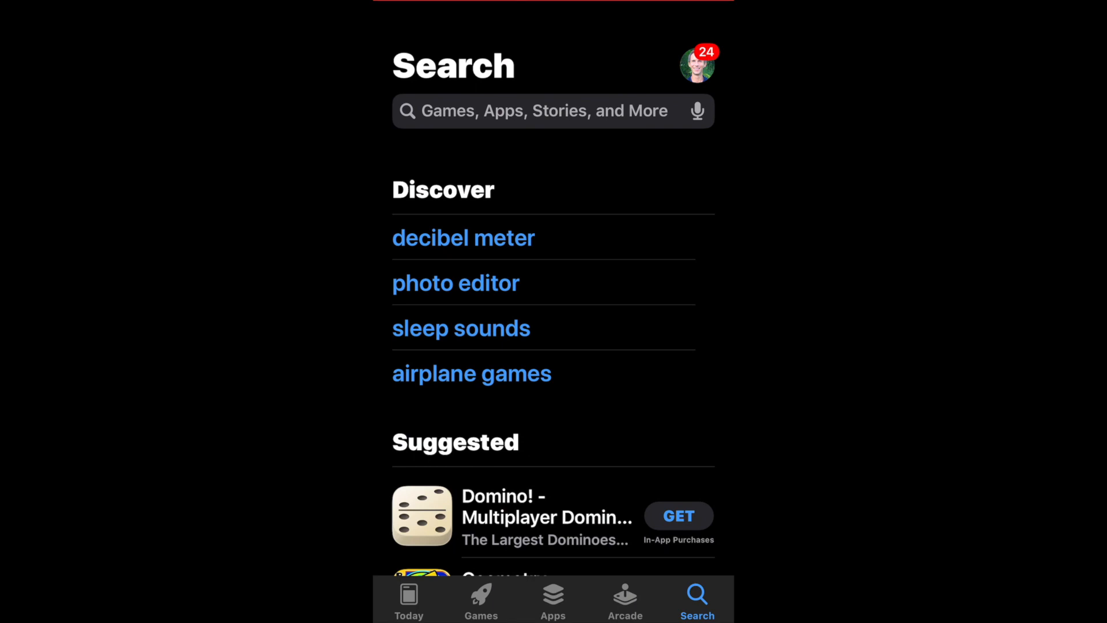
pyautogui.write('Te')
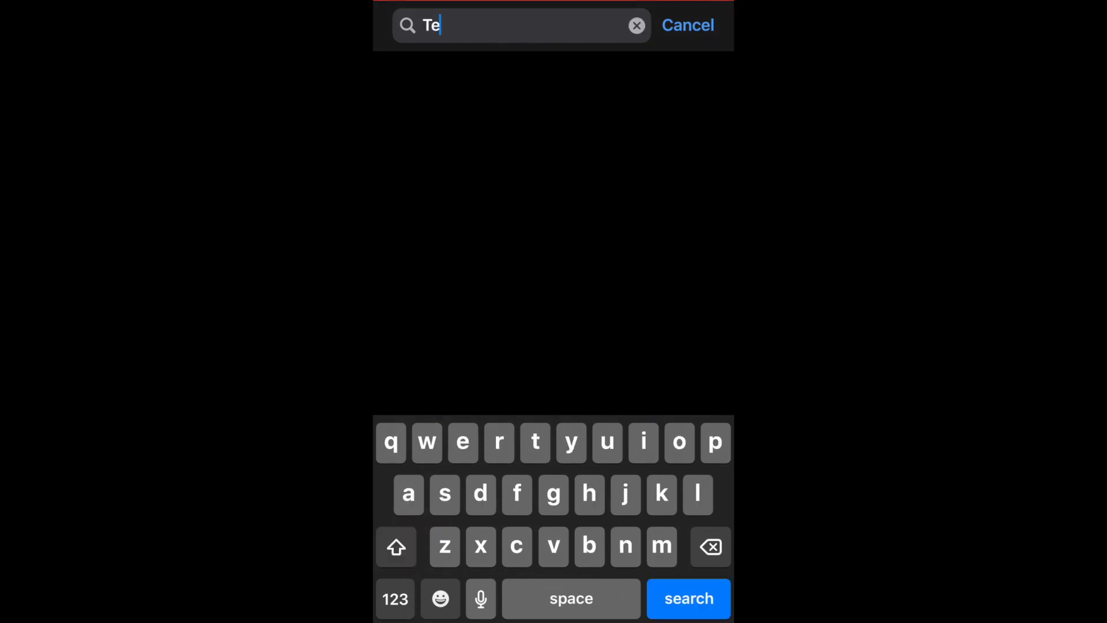
pyautogui.write('sla')
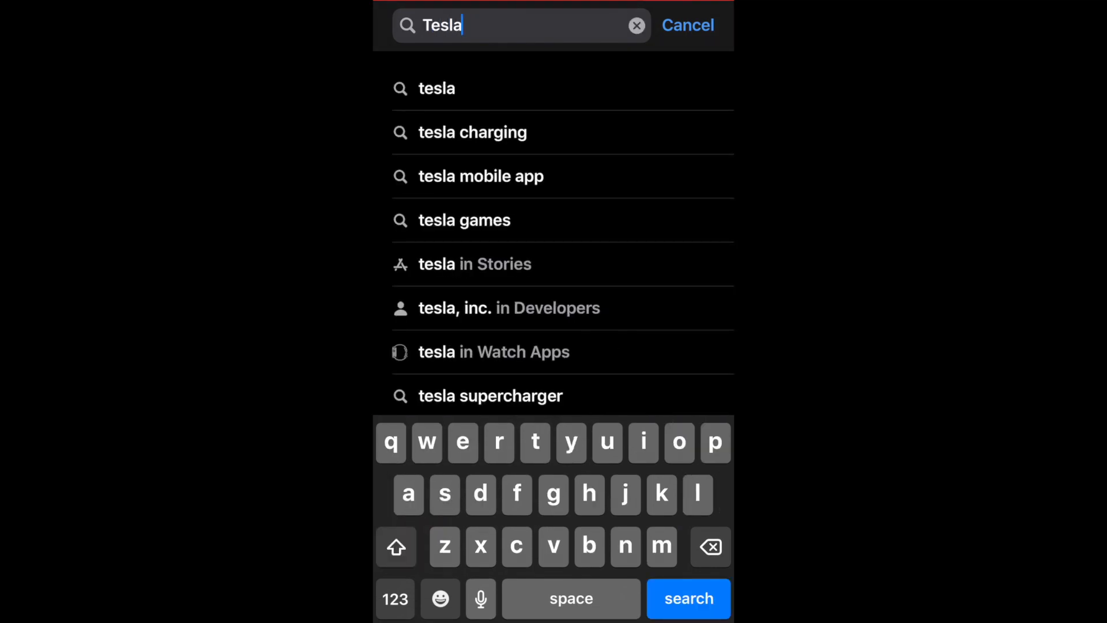
# Step: Leave the App Store and return to the home screen with the Tesla app
pyautogui.click(687, 599)
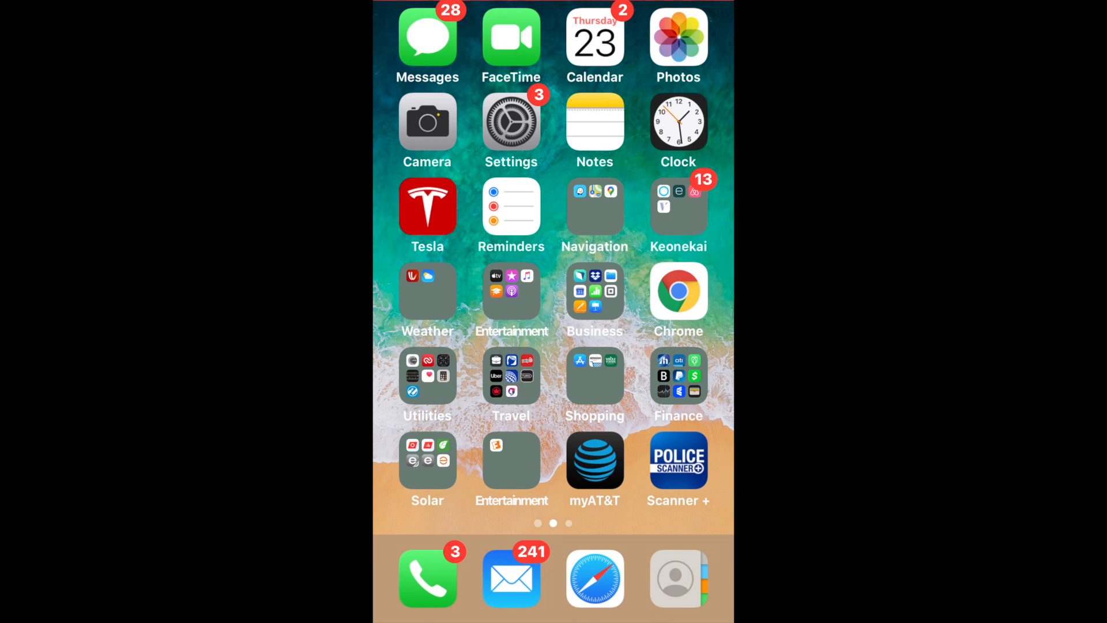
# Step: Allow Tesla notifications with banners, sounds and badges in Settings, then return to the app list
pyautogui.click(511, 123)
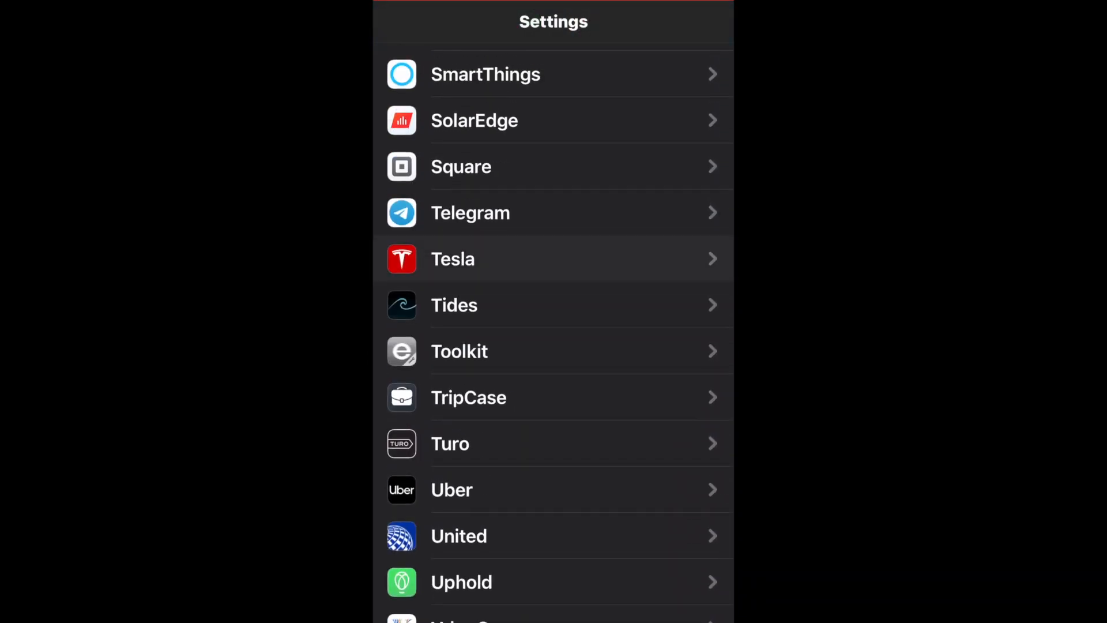
pyautogui.click(552, 259)
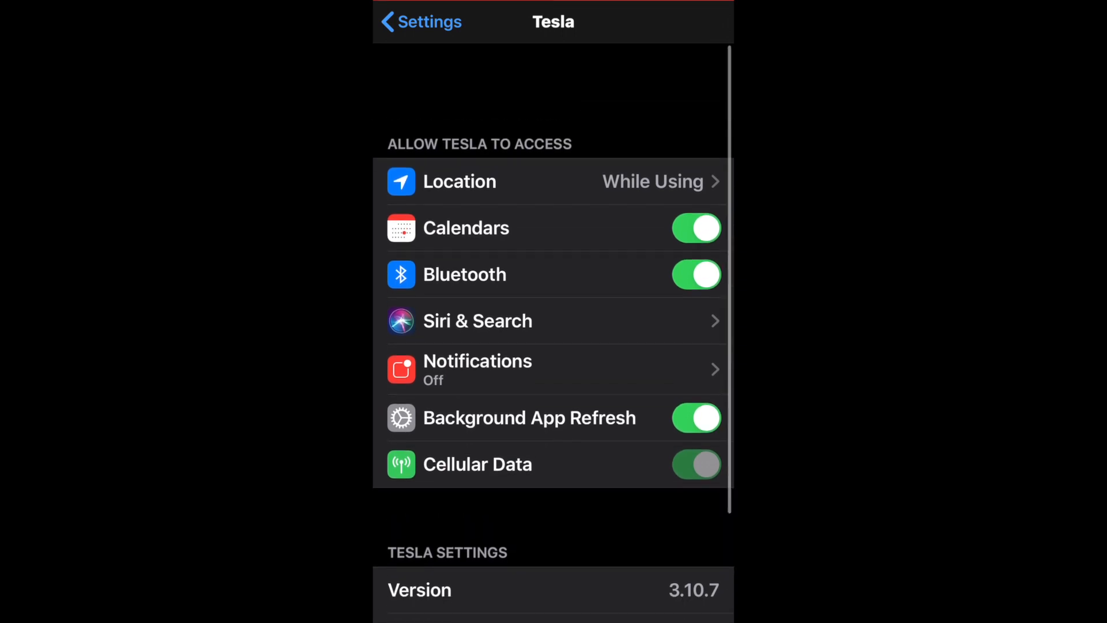
pyautogui.scroll(3)
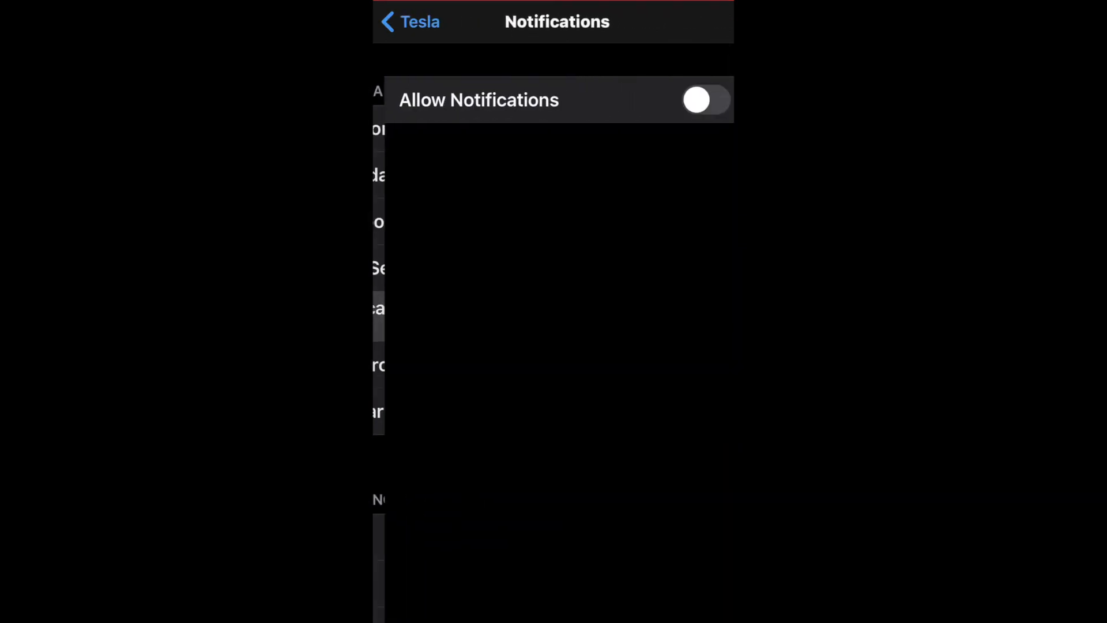
pyautogui.click(694, 100)
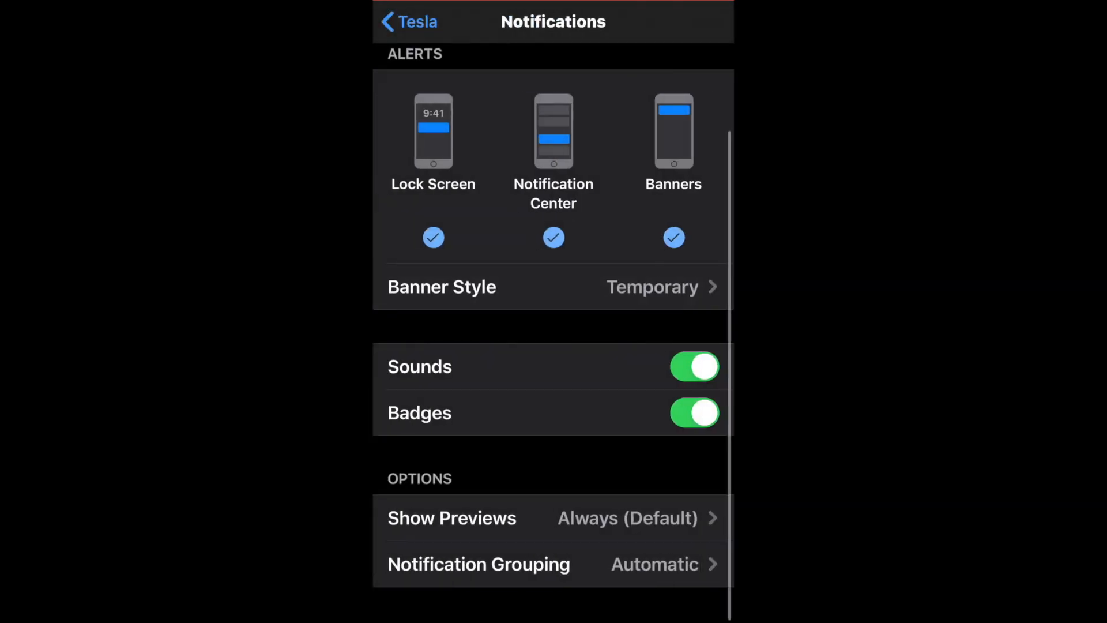
pyautogui.click(408, 22)
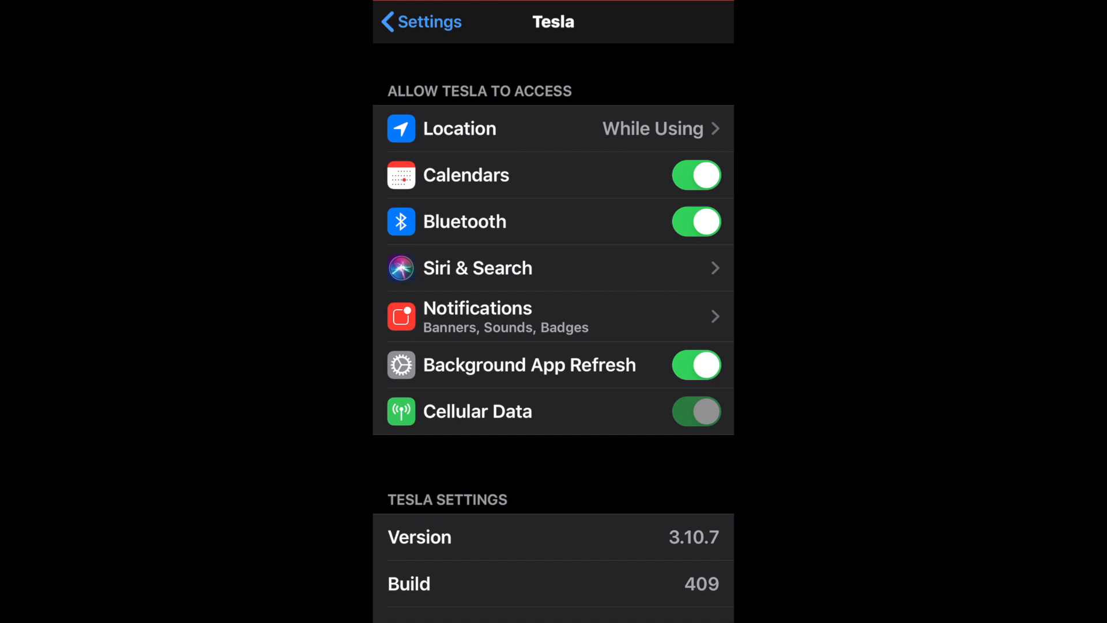
pyautogui.click(415, 22)
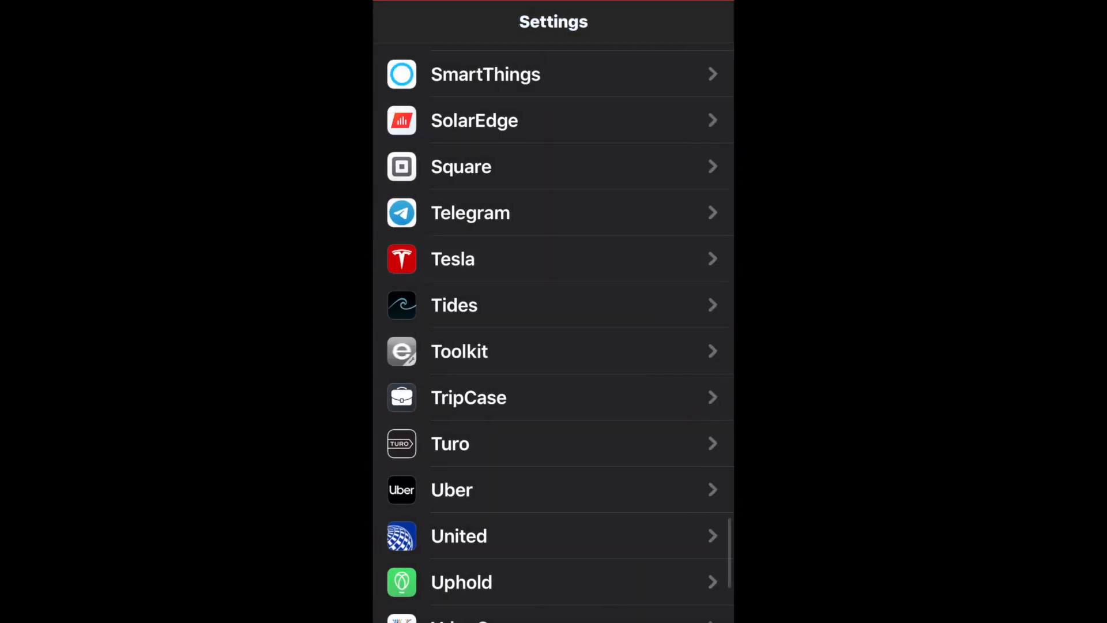
# Step: Switch to the Tesla app, view Power Flow and scroll the Powerwall overview at 90%
pyautogui.press('home')
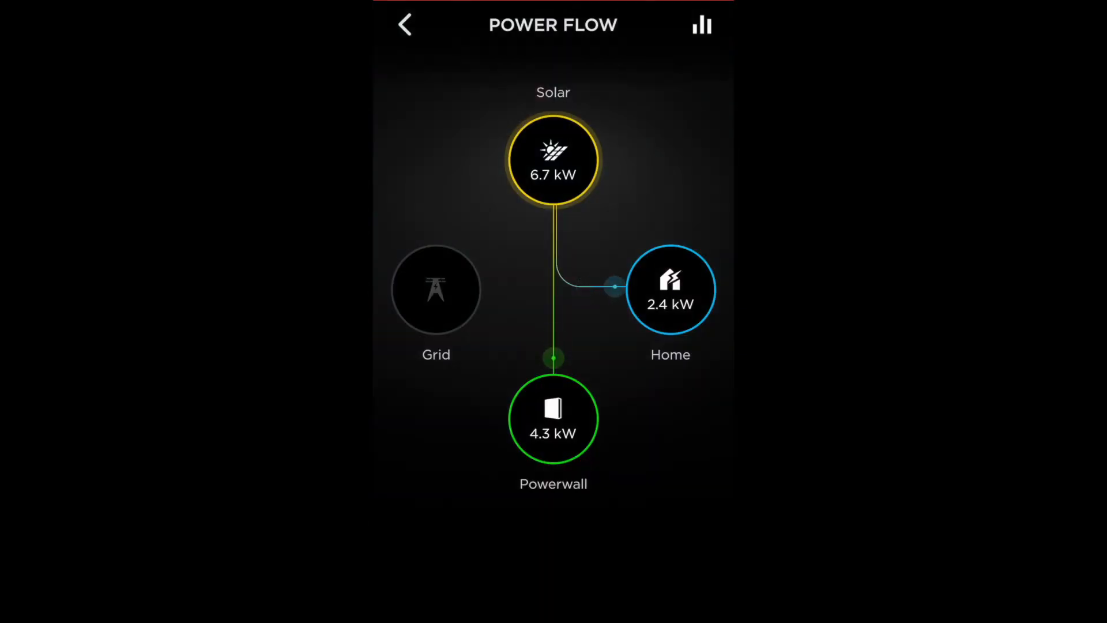
pyautogui.click(403, 24)
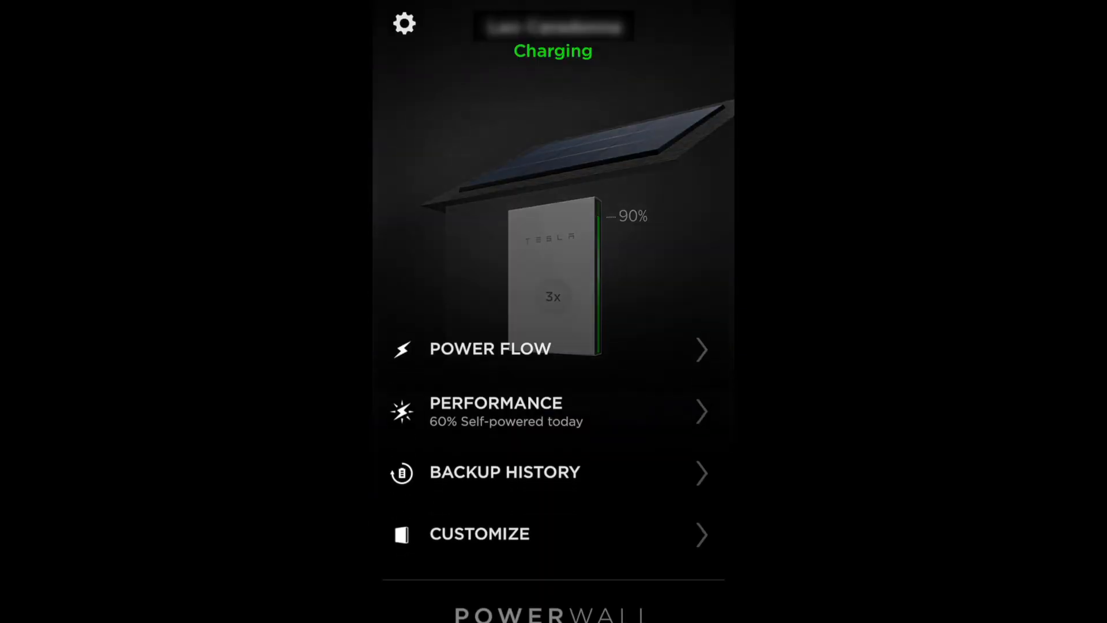
pyautogui.click(553, 283)
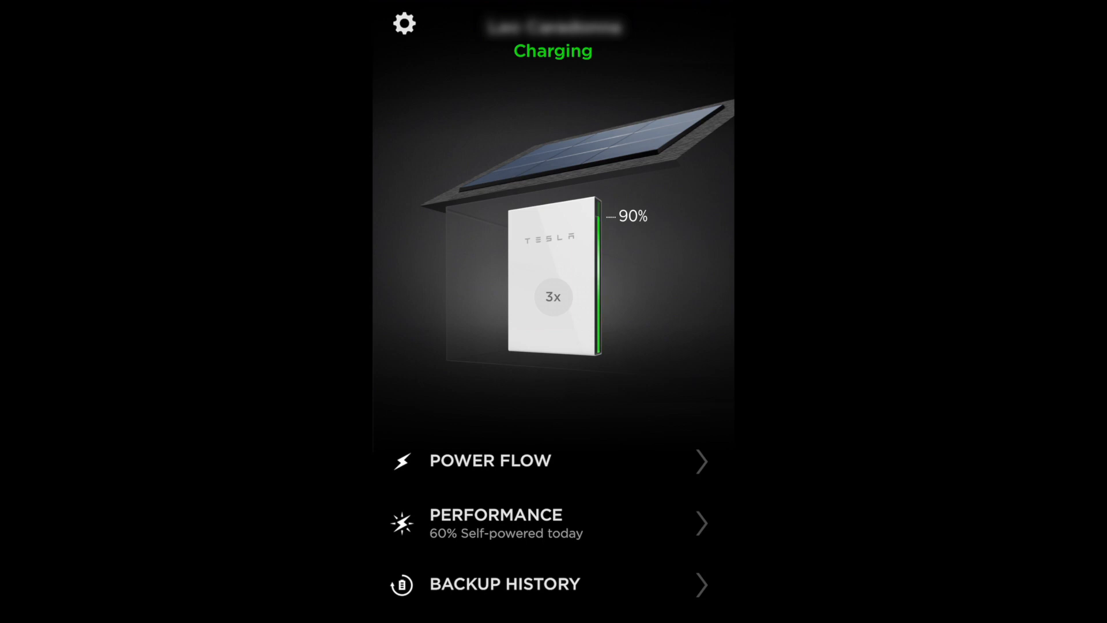
pyautogui.scroll(-3)
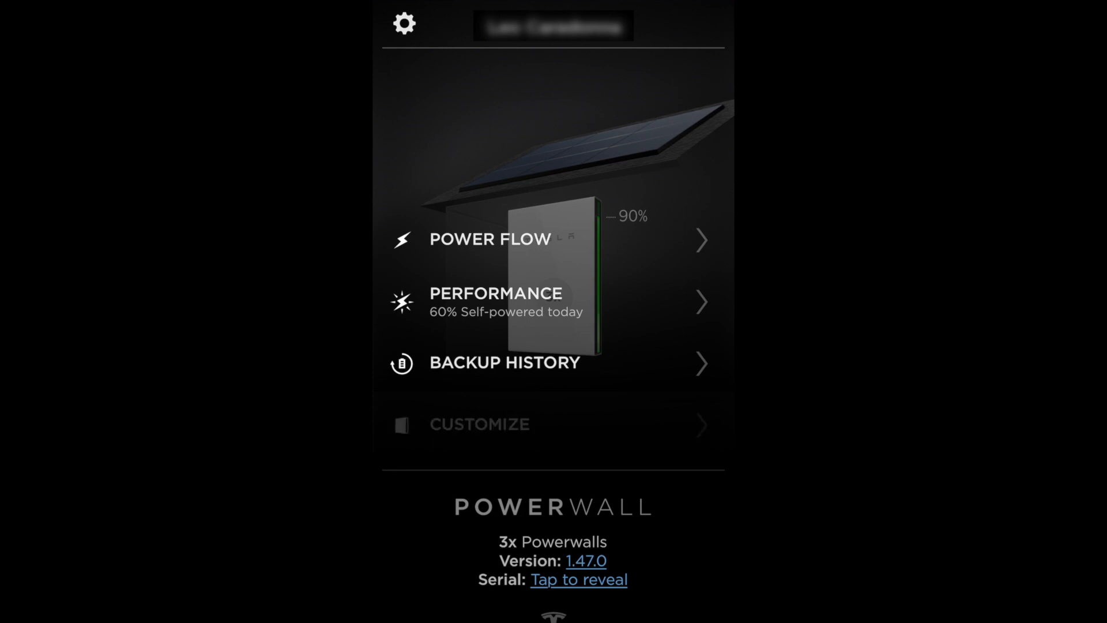
# Step: In Customize, keep Self-powered mode, raise the outage reserve to 5% and review Storm Watch
pyautogui.click(479, 424)
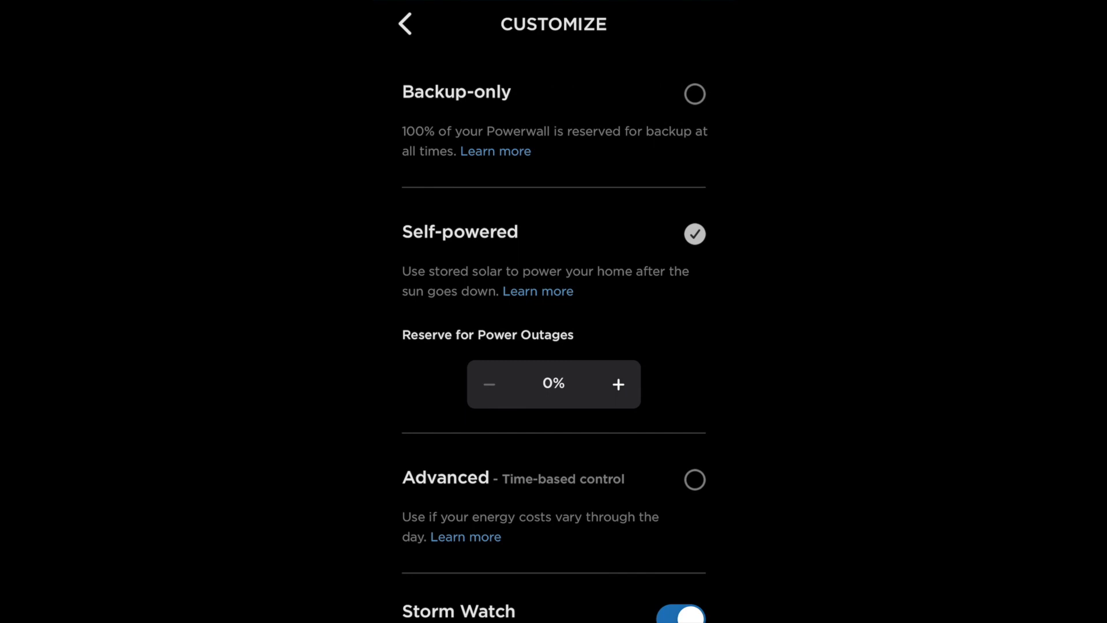
pyautogui.click(619, 384)
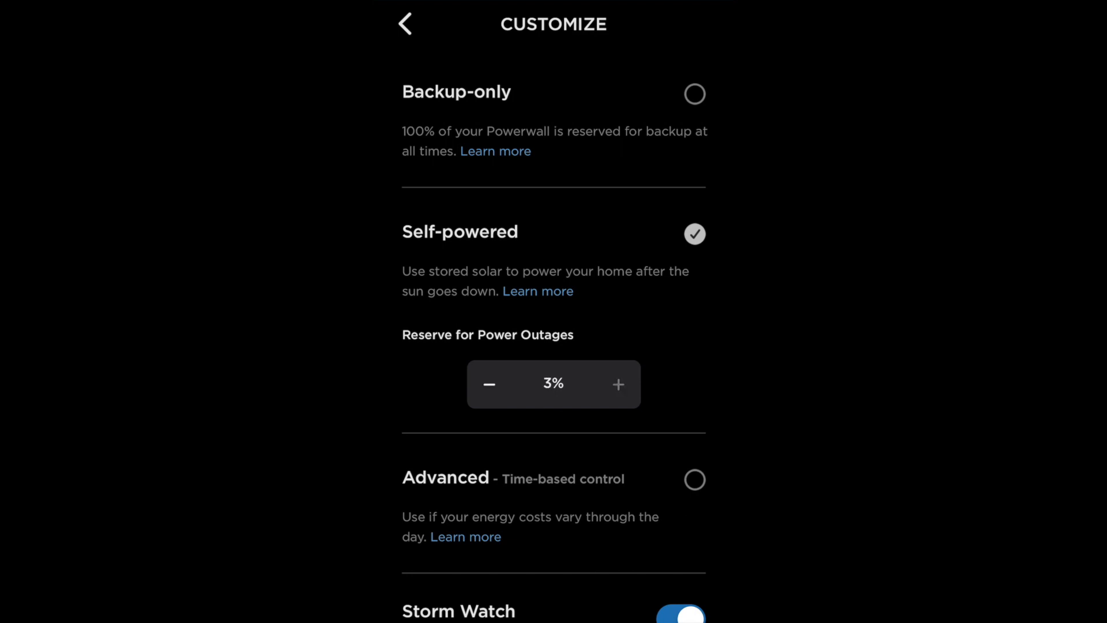
pyautogui.click(619, 384)
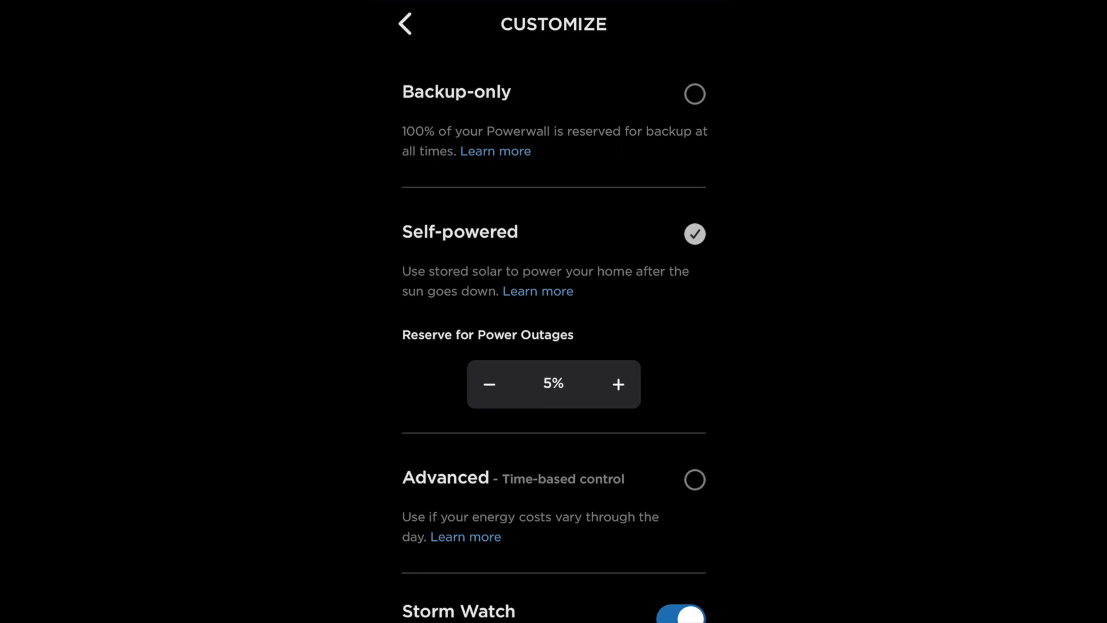
pyautogui.scroll(-3)
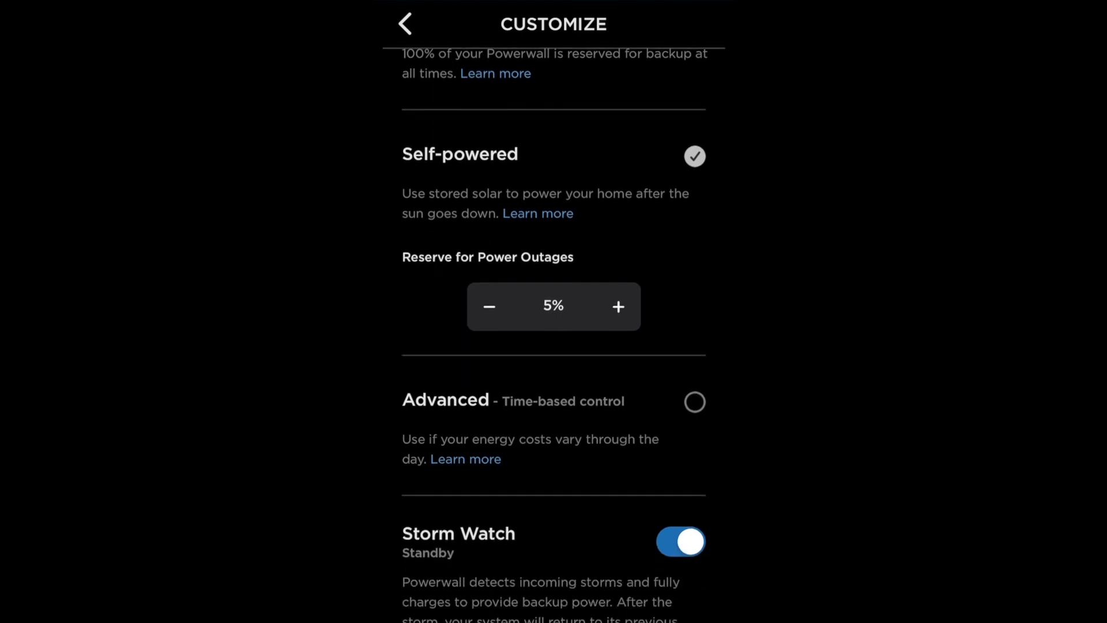
pyautogui.scroll(3)
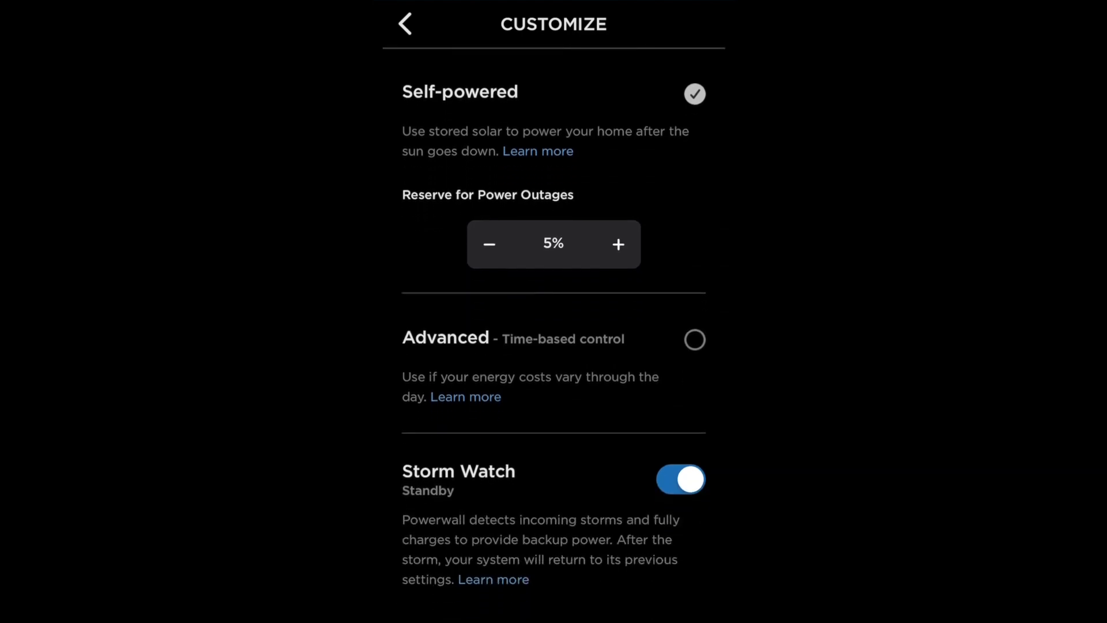
pyautogui.scroll(-3)
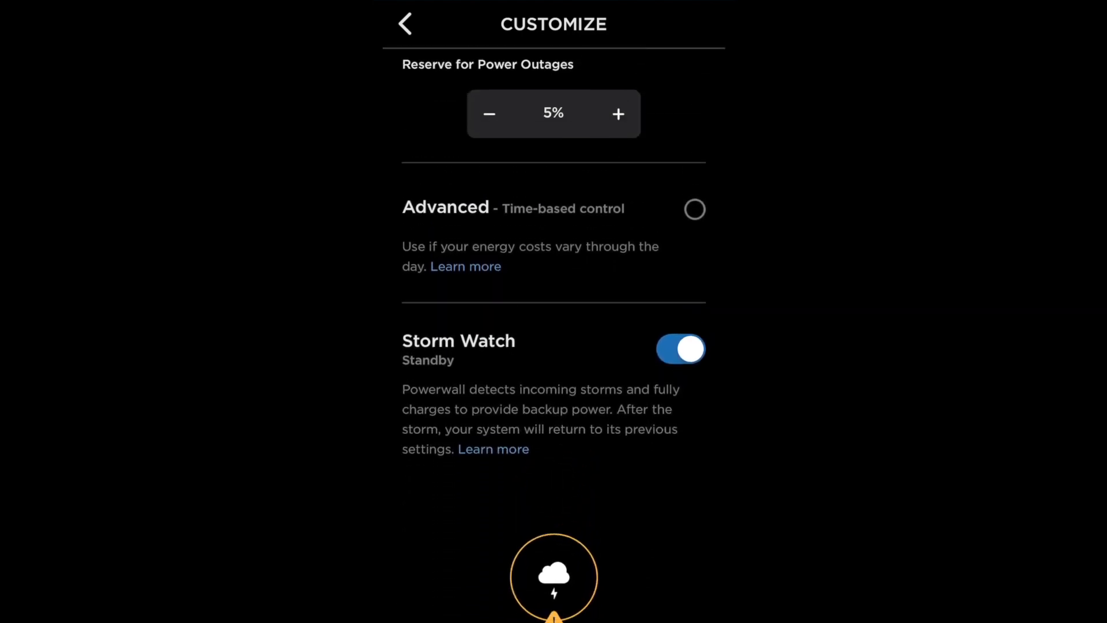
pyautogui.scroll(3)
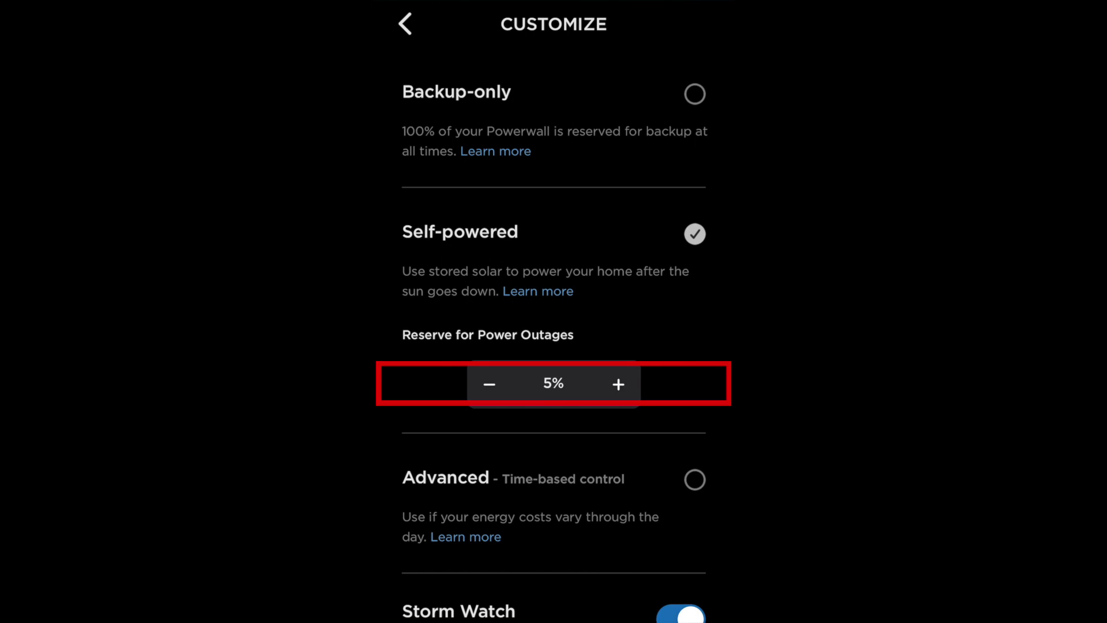
# Step: Leave Customize and view live Power Flow: 6.6 kW solar, 2.5 kW home, 4.1 kW Powerwall
pyautogui.click(405, 23)
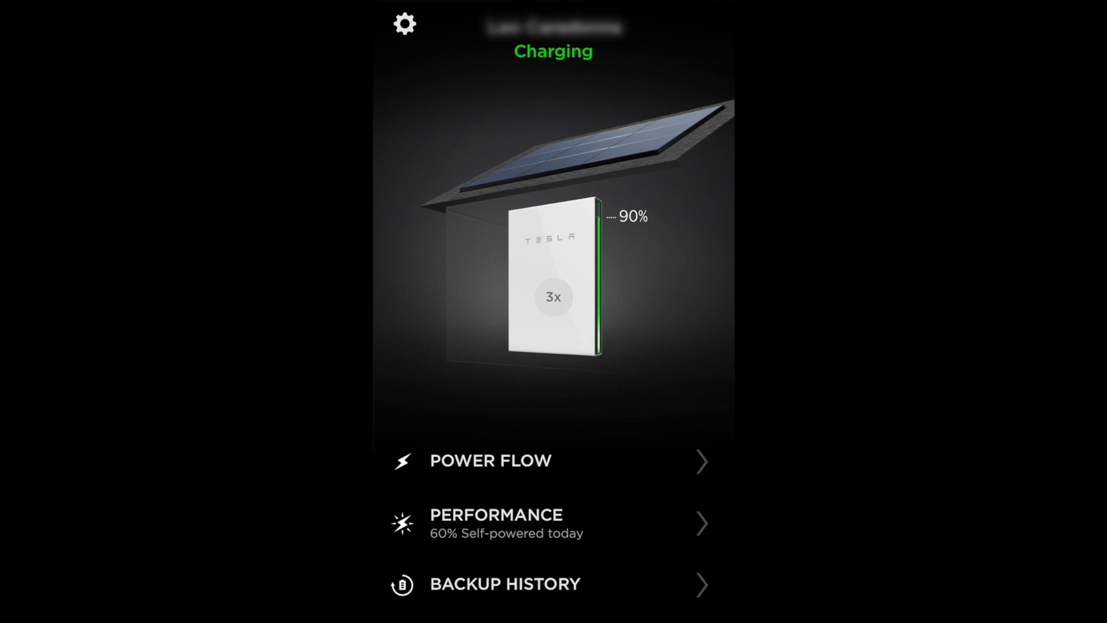
pyautogui.click(489, 461)
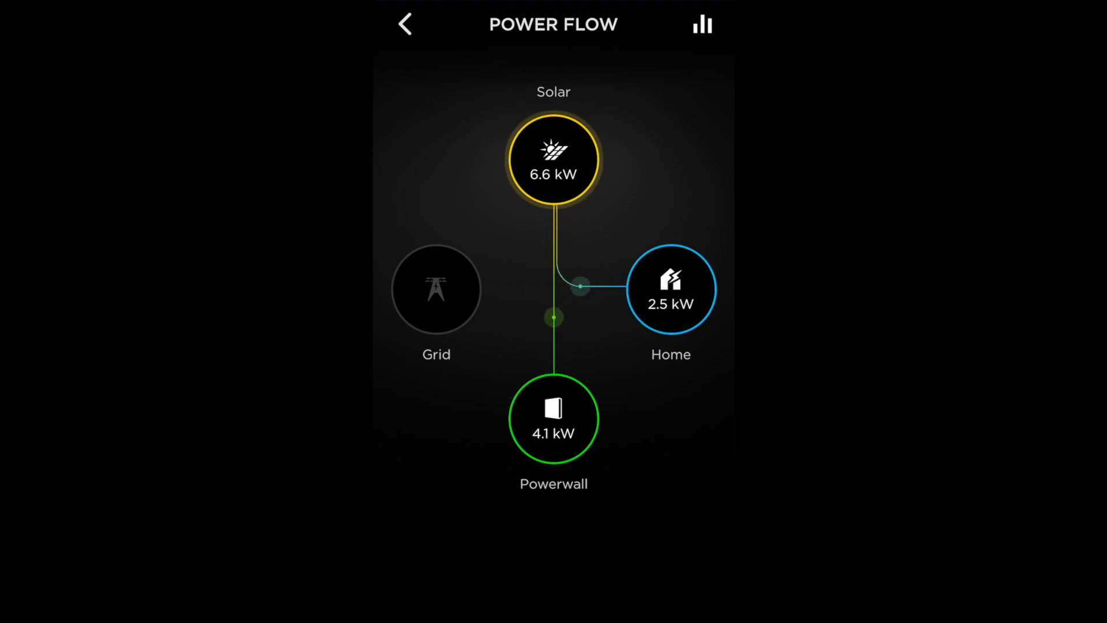
# Step: Review Performance by day back to Mon Jul 20th, then by week for Jul 13th–19th
pyautogui.click(404, 24)
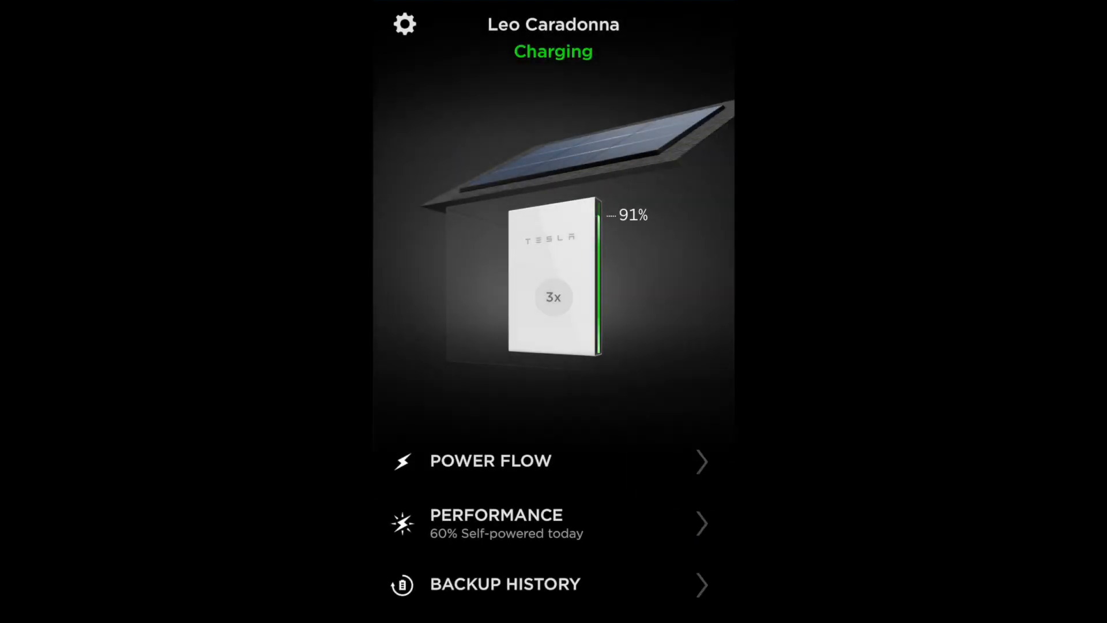
pyautogui.scroll(-3)
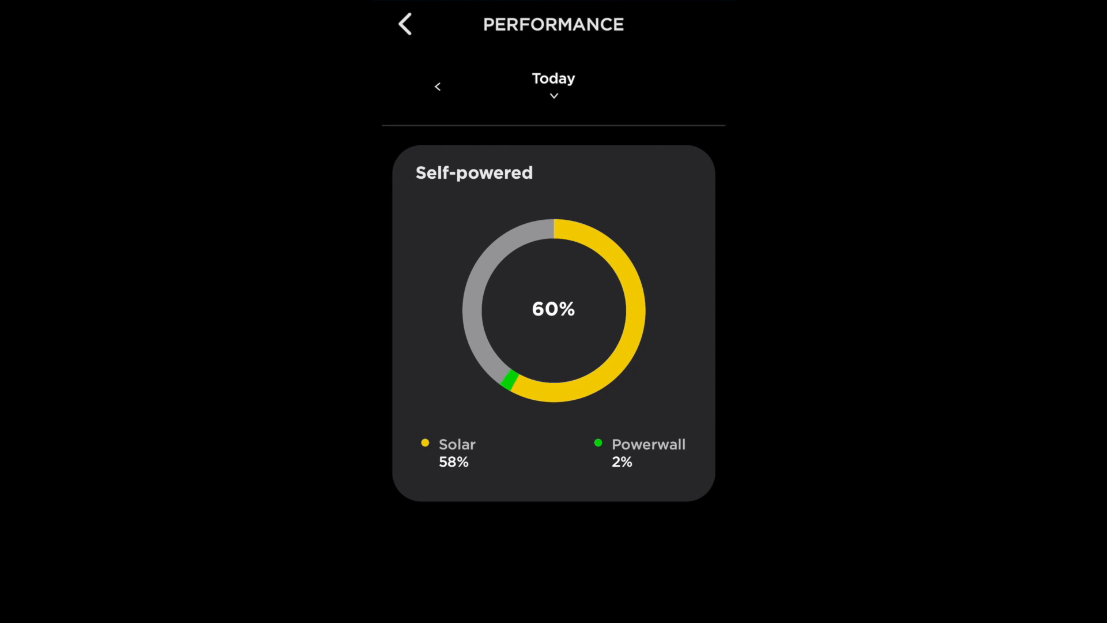
pyautogui.click(437, 87)
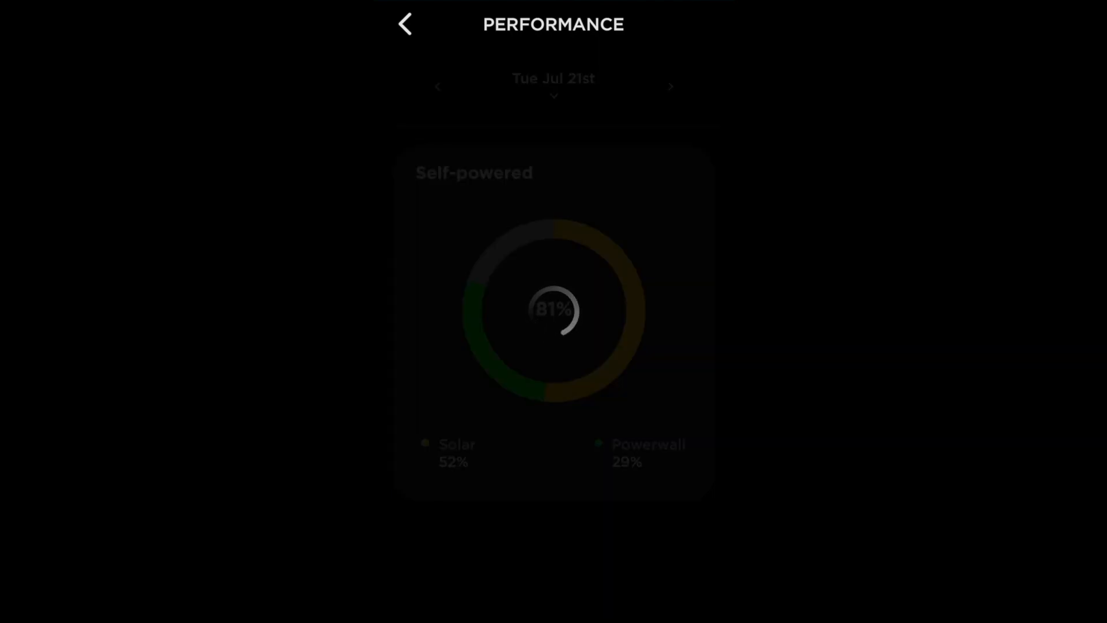
pyautogui.click(439, 86)
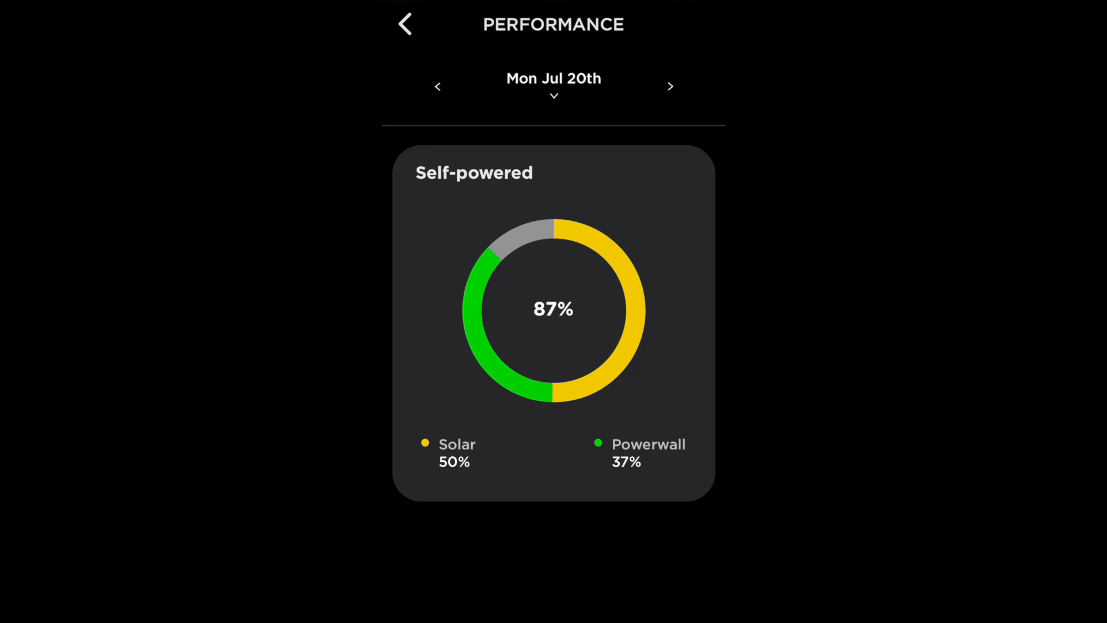
pyautogui.click(553, 92)
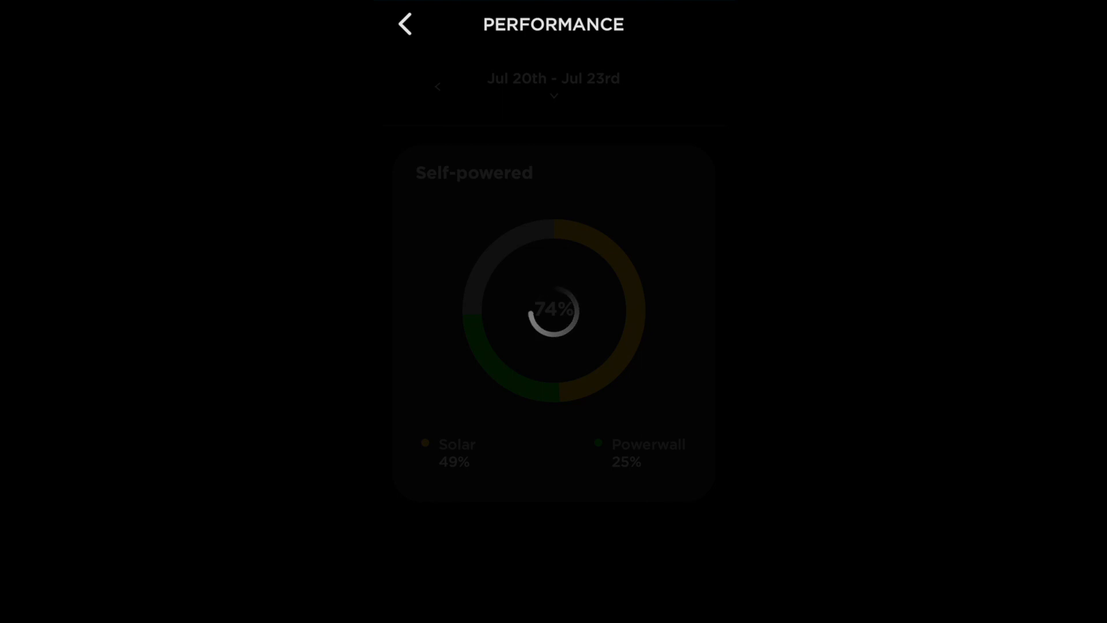
pyautogui.click(437, 86)
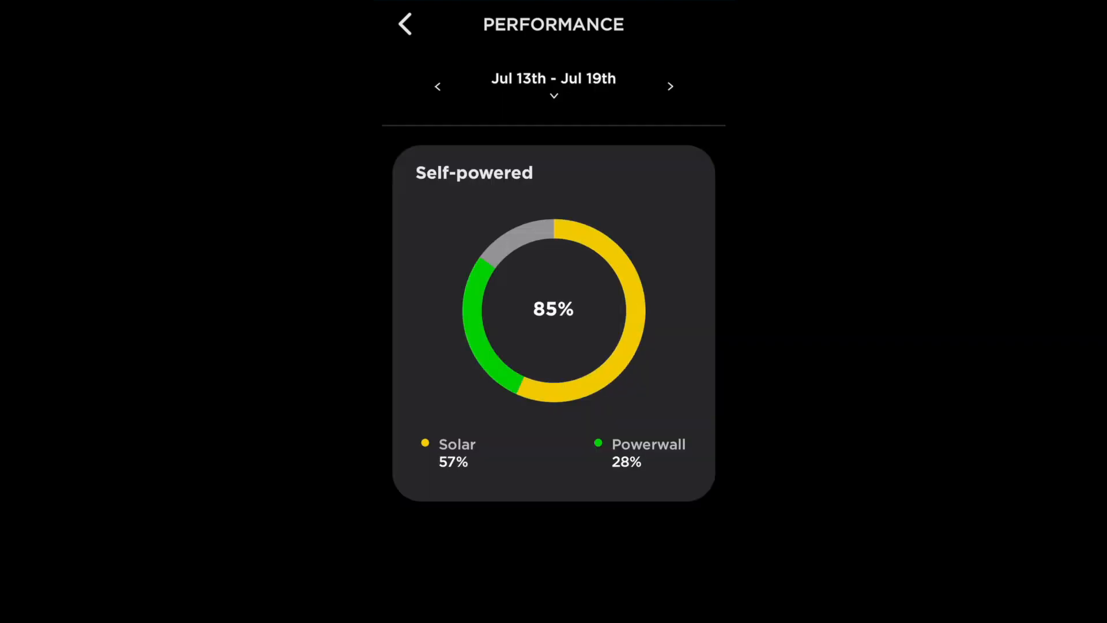
# Step: View July 2020 monthly and lifetime (76%) self-powered performance, then return to the overview
pyautogui.click(553, 96)
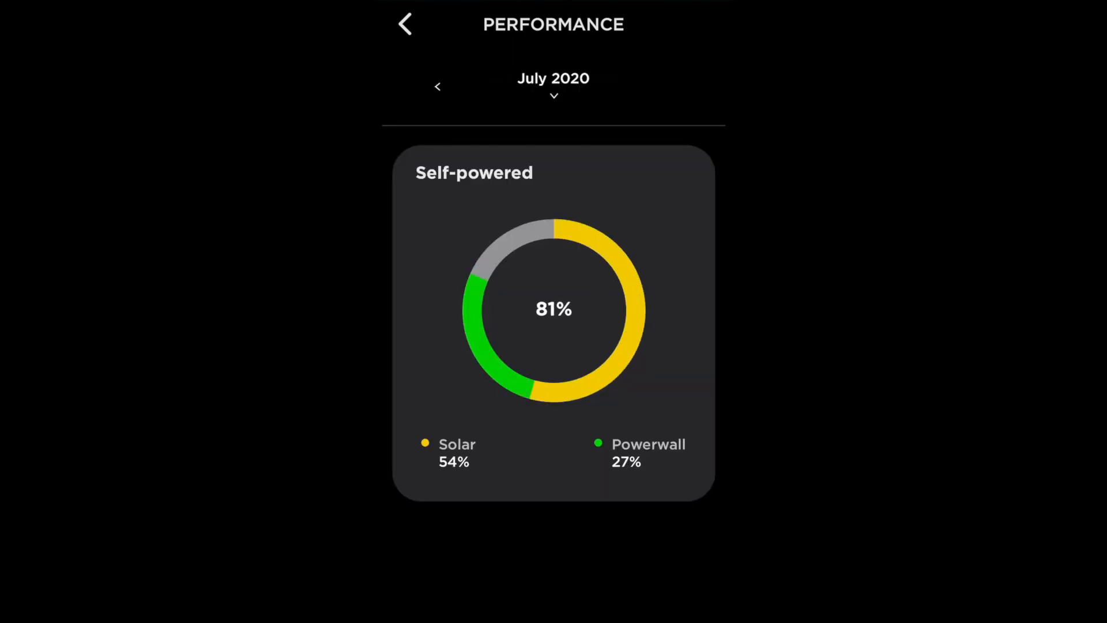
pyautogui.click(554, 87)
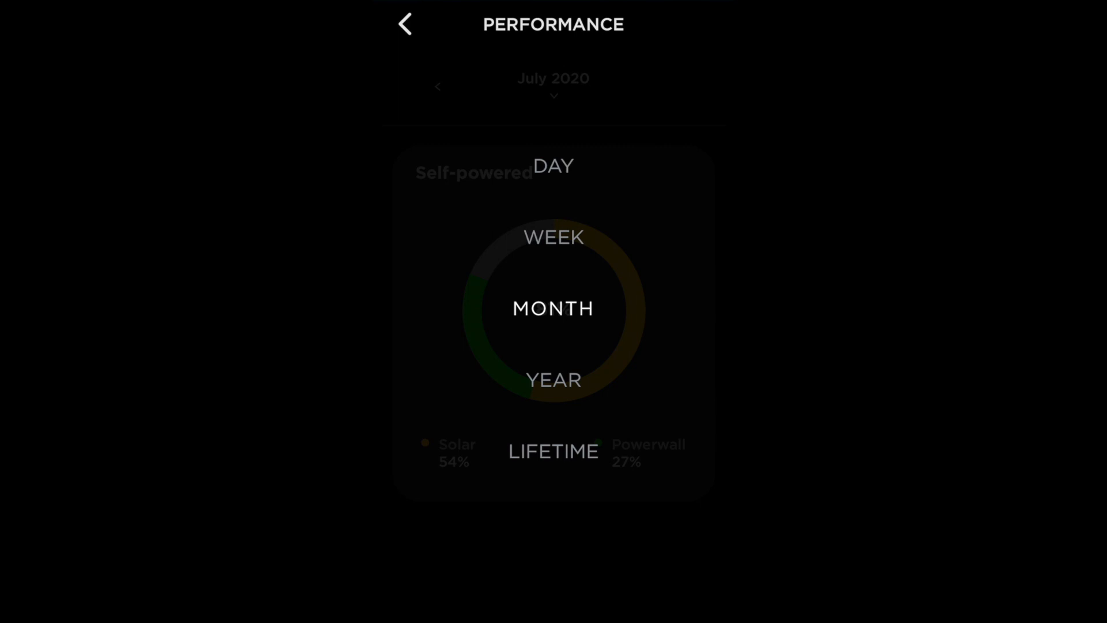
pyautogui.click(553, 450)
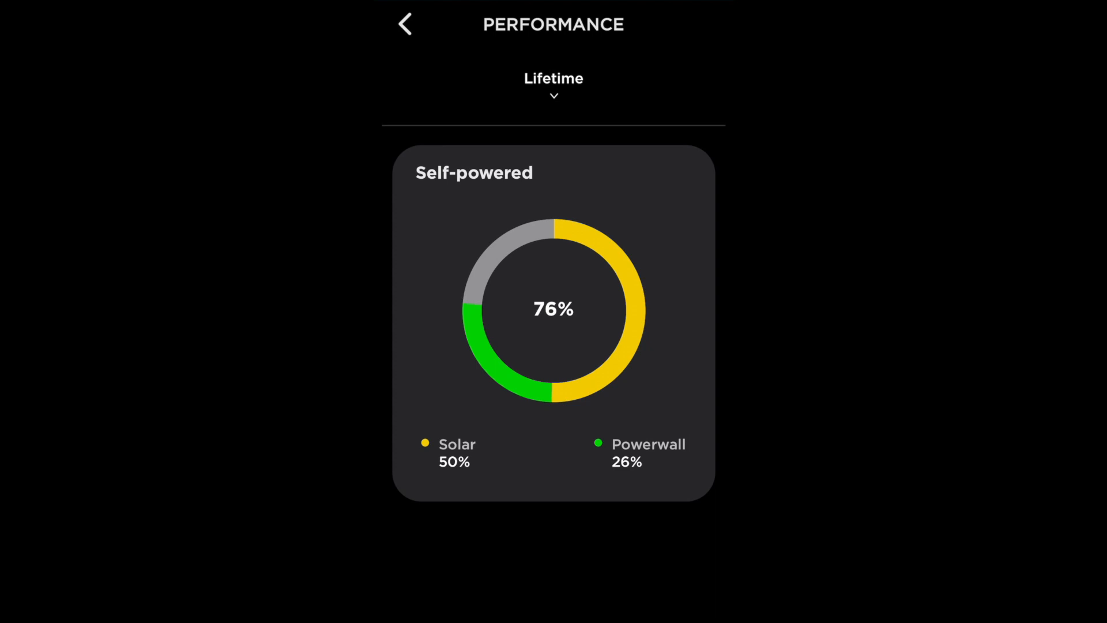
pyautogui.click(404, 23)
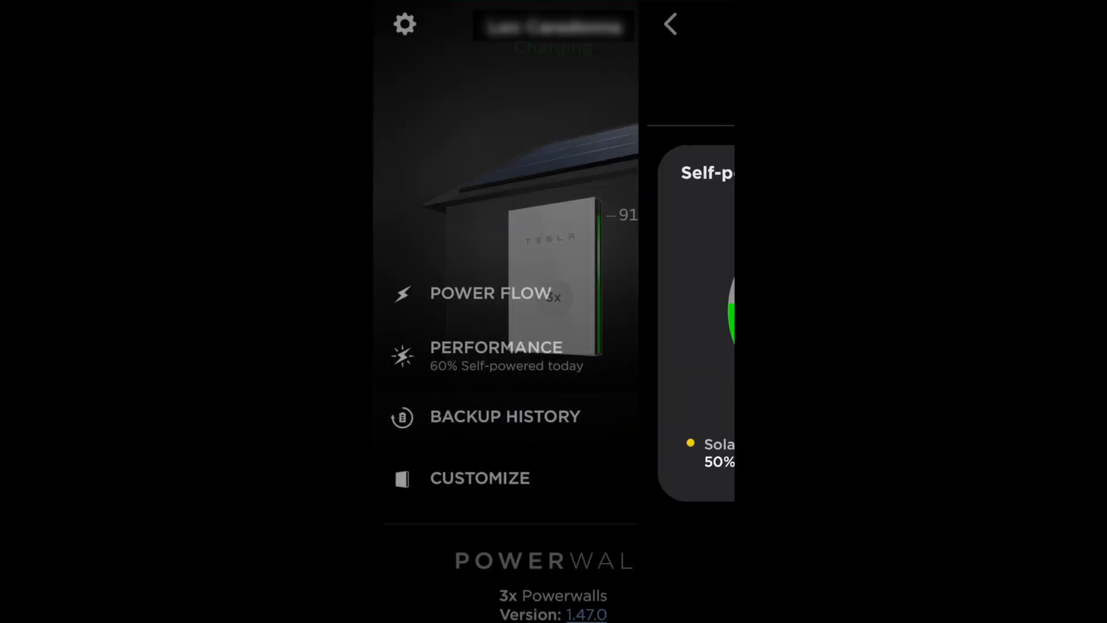
pyautogui.click(668, 23)
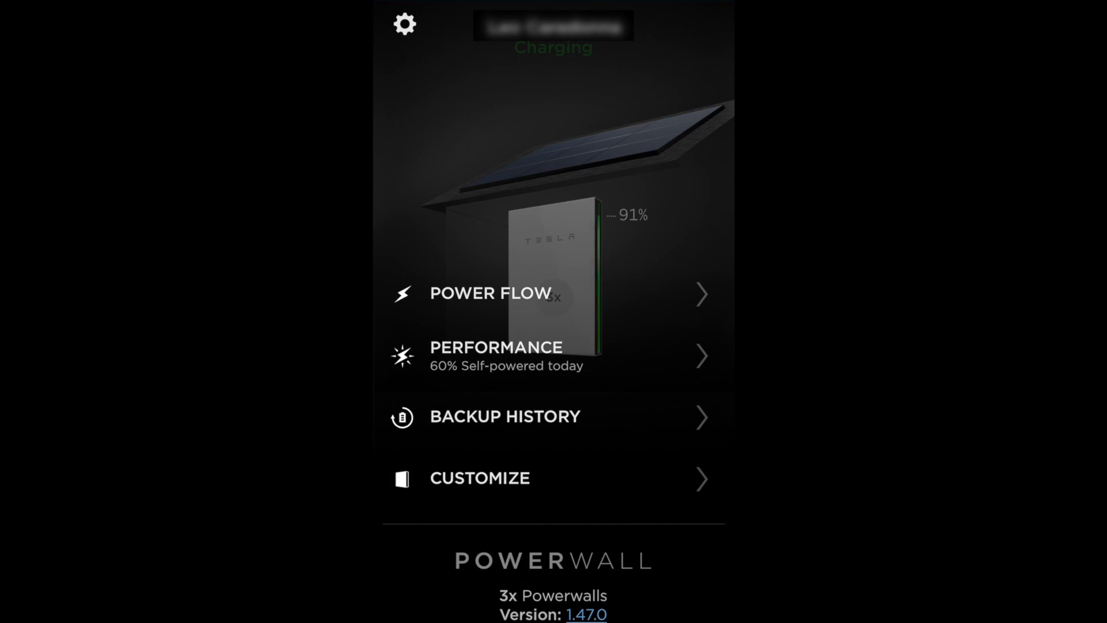
pyautogui.click(504, 416)
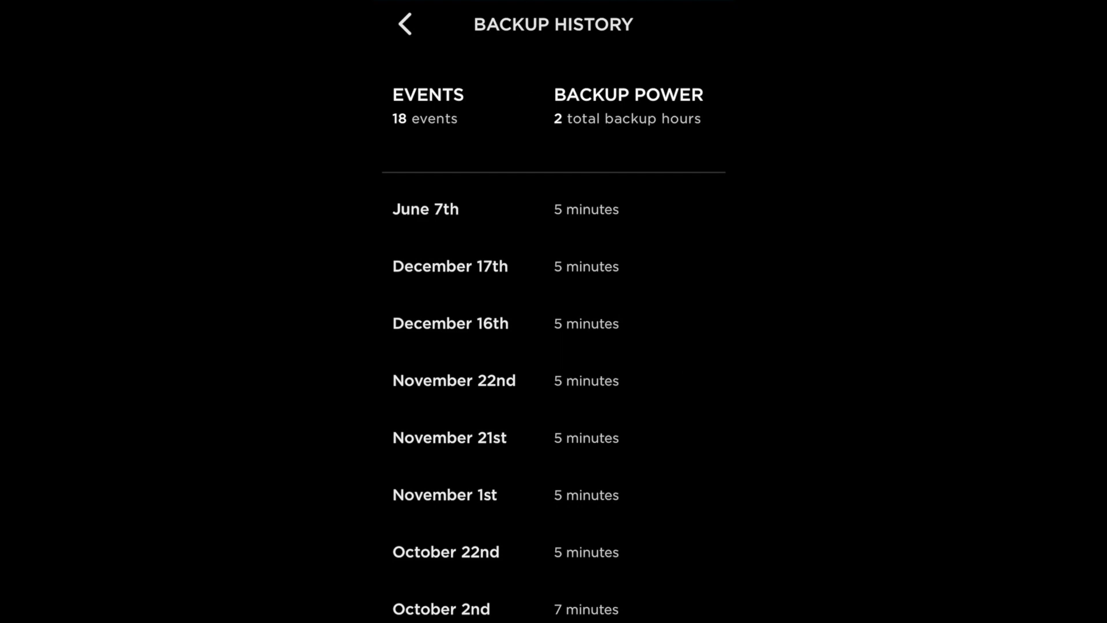
pyautogui.scroll(-3)
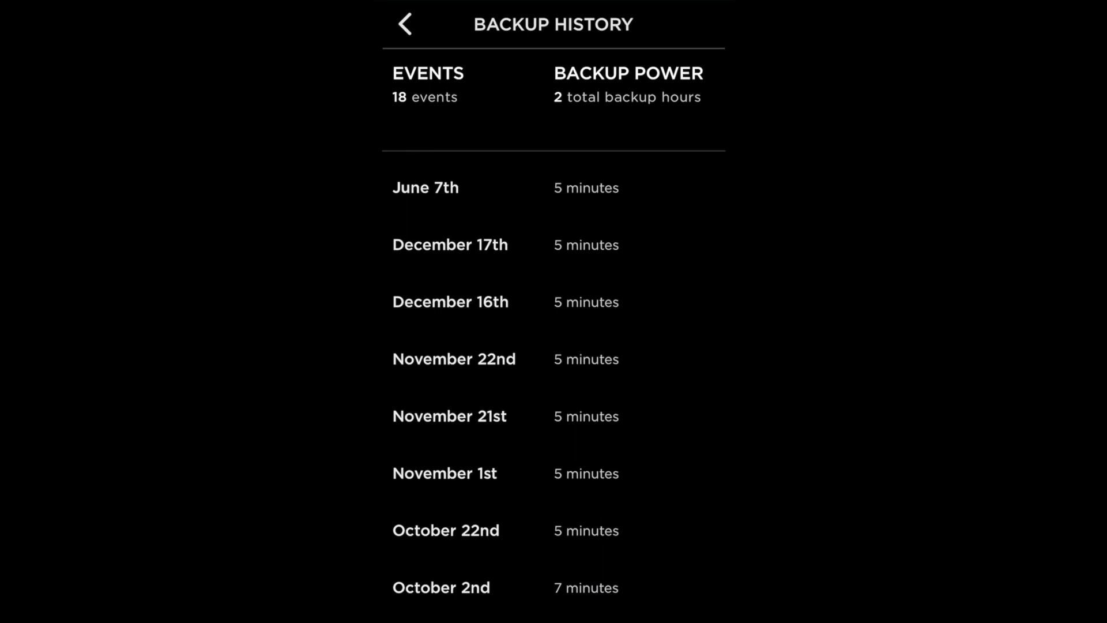
pyautogui.scroll(-3)
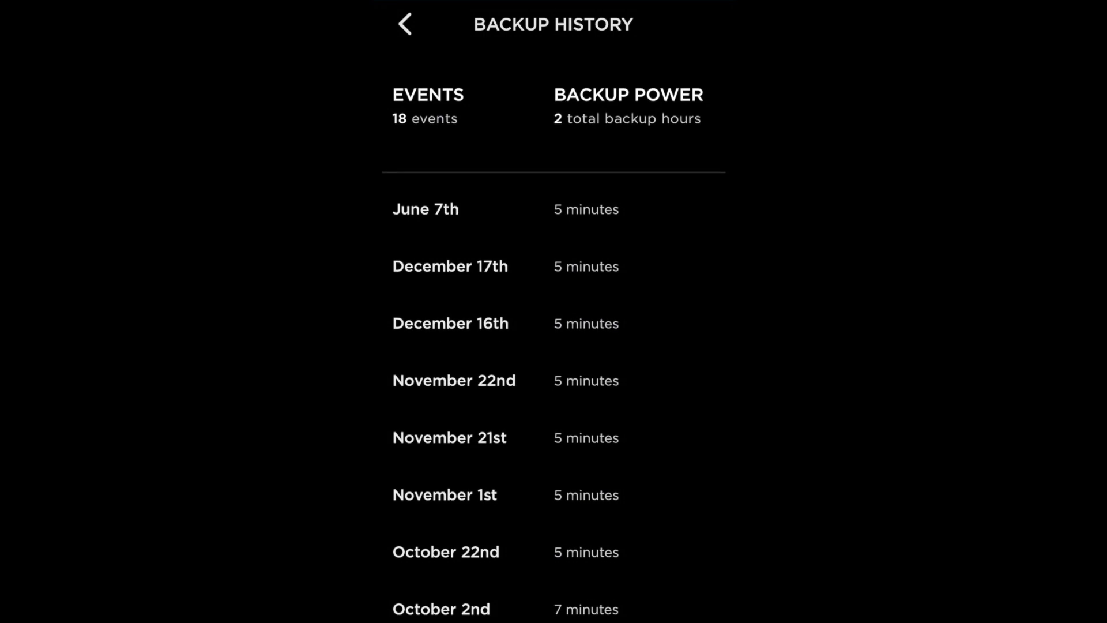
pyautogui.click(405, 25)
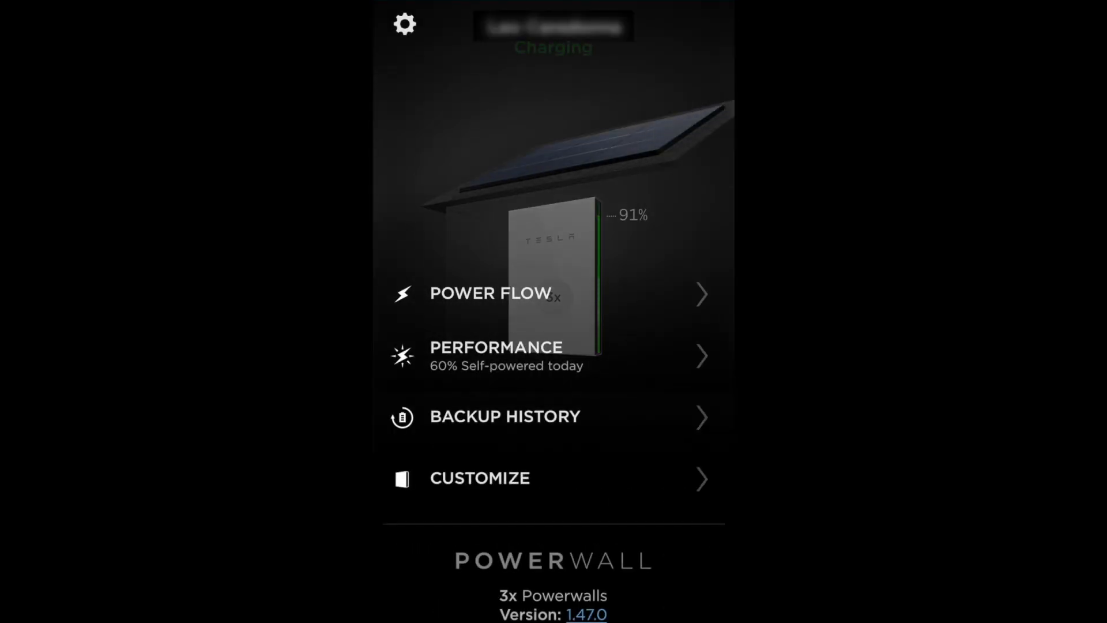
# Step: From Power Flow, view yesterday's Energy Usage graph totalling 107 kWh
pyautogui.click(490, 294)
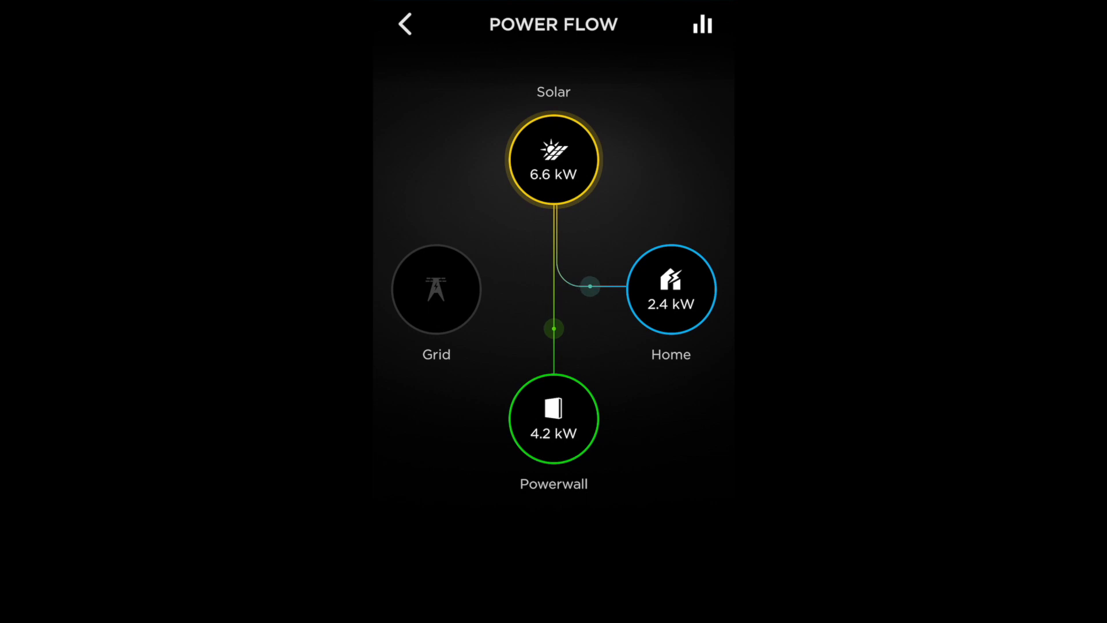
pyautogui.click(701, 24)
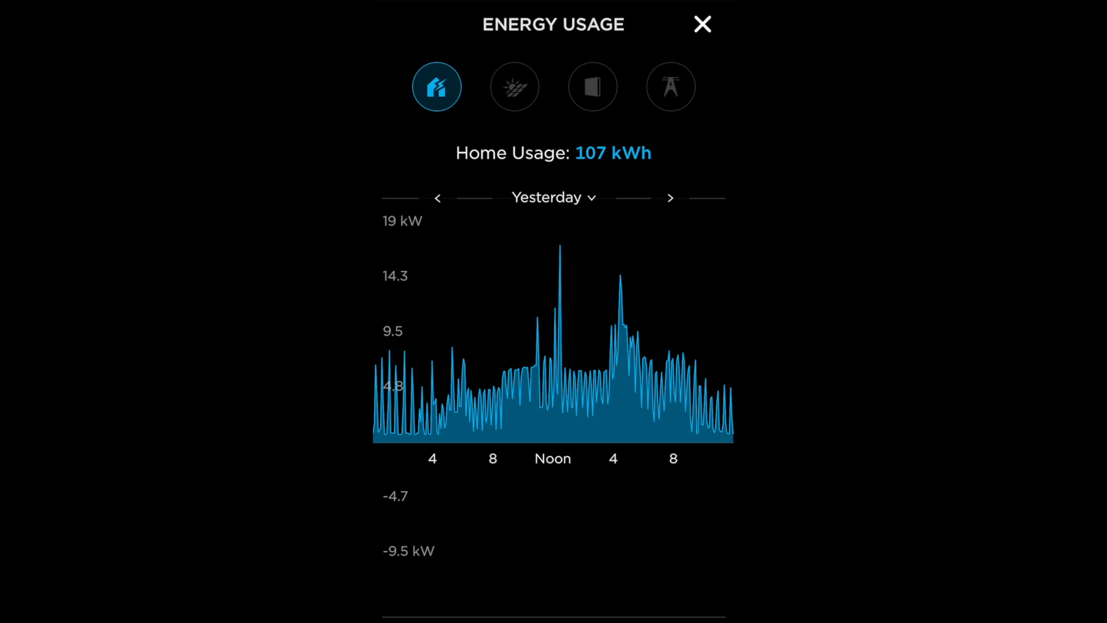
# Step: Toggle energy sources: grid alone (39.3 kWh), all sources, then solar production only
pyautogui.click(514, 87)
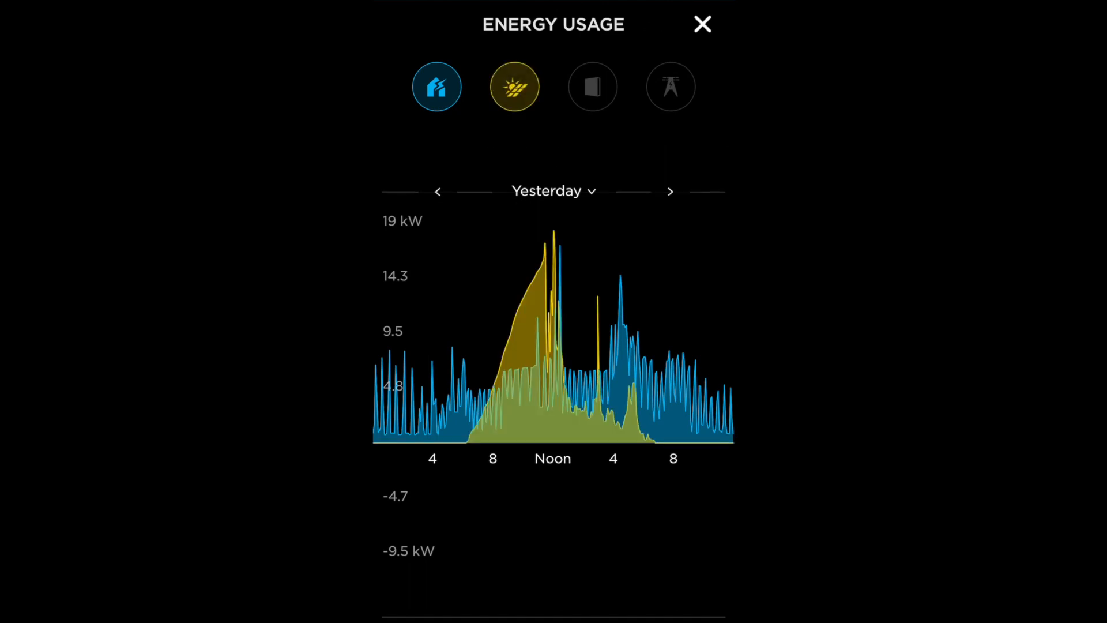
pyautogui.click(592, 87)
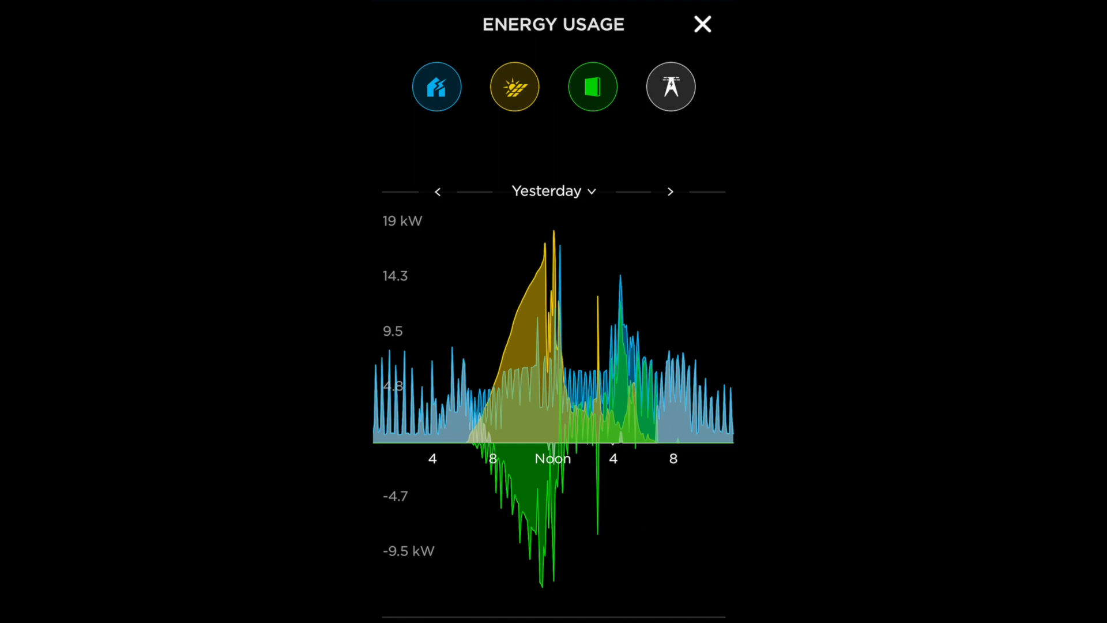
pyautogui.click(669, 87)
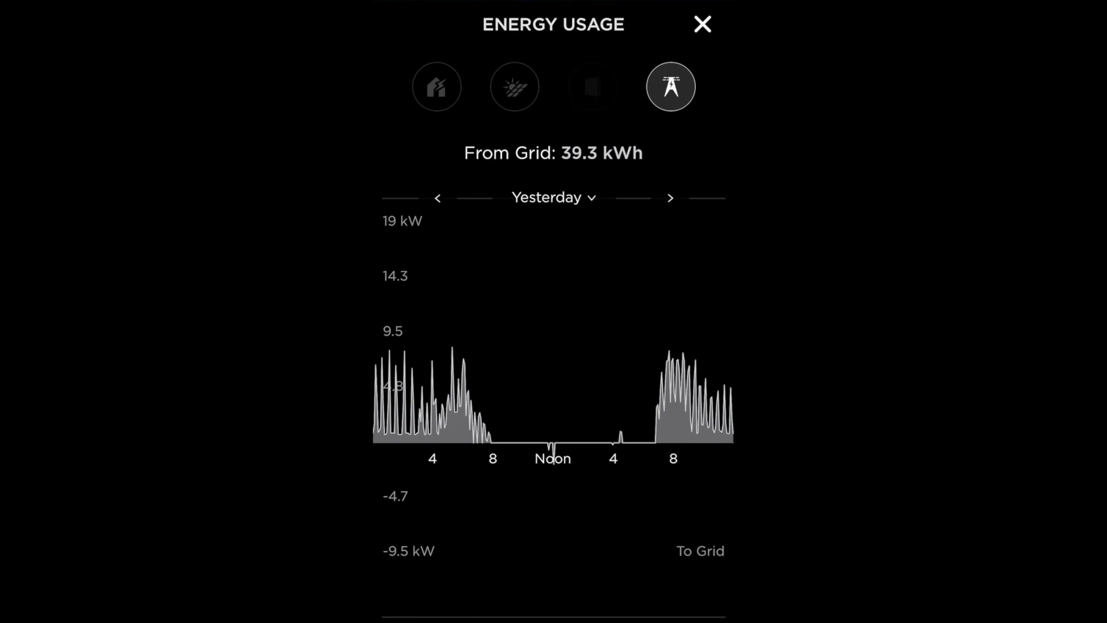
pyautogui.click(592, 86)
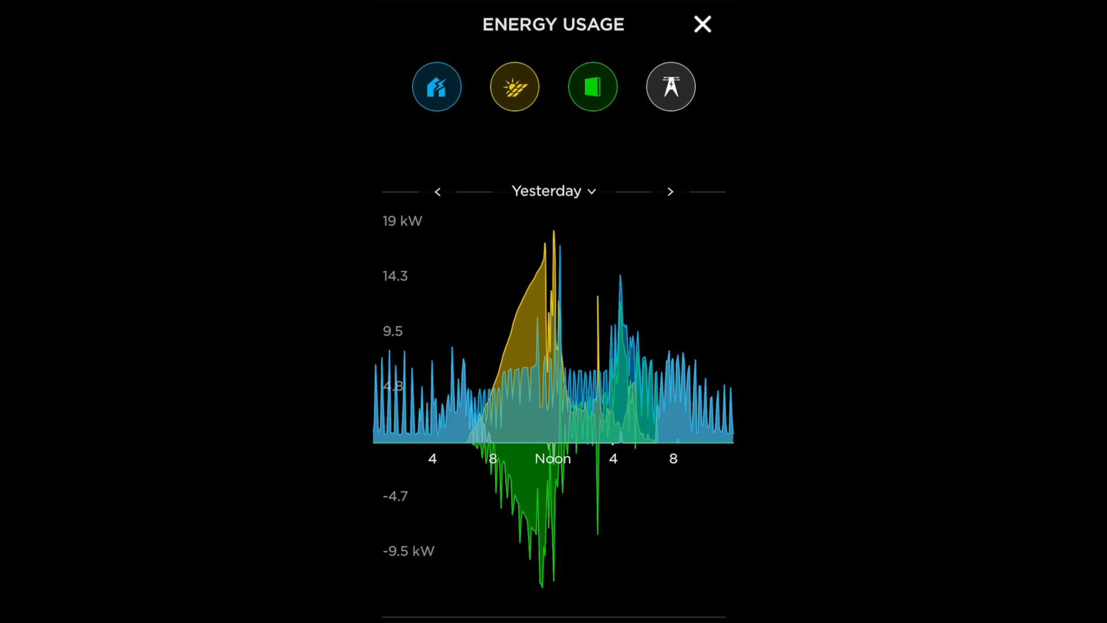
pyautogui.click(514, 86)
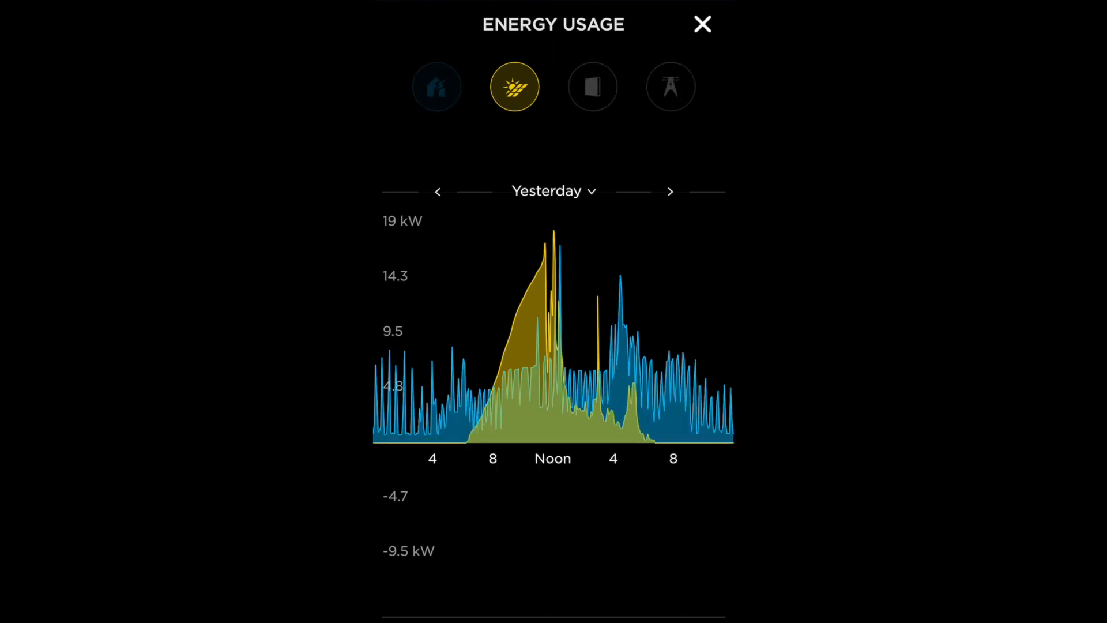
# Step: Step the Energy Usage graph back to Sun Jul 19th
pyautogui.click(515, 86)
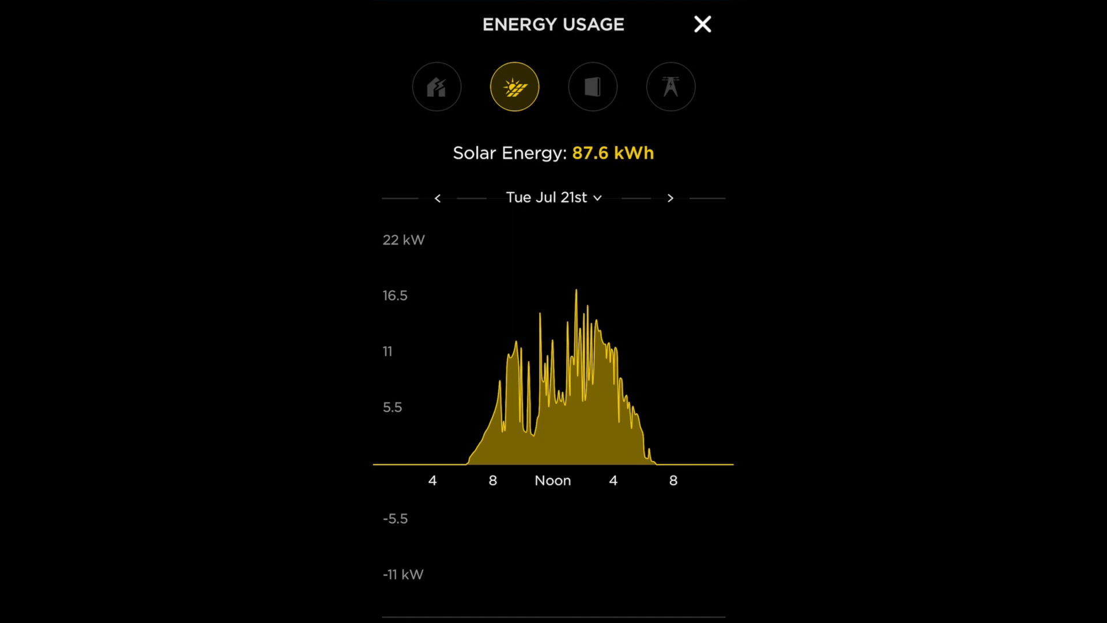
pyautogui.click(438, 197)
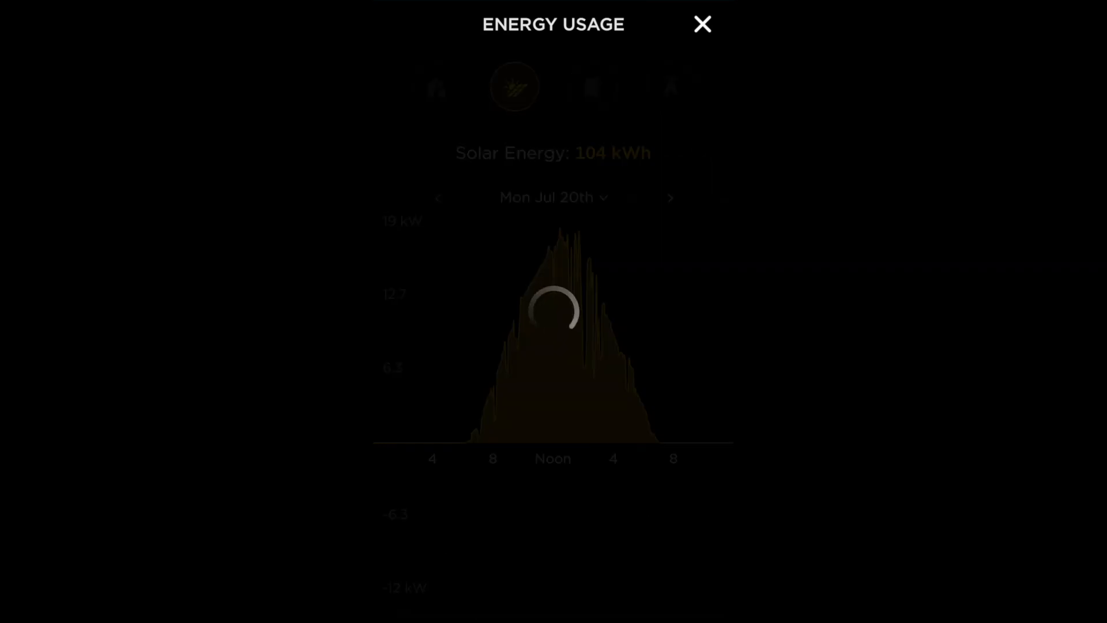
pyautogui.click(437, 197)
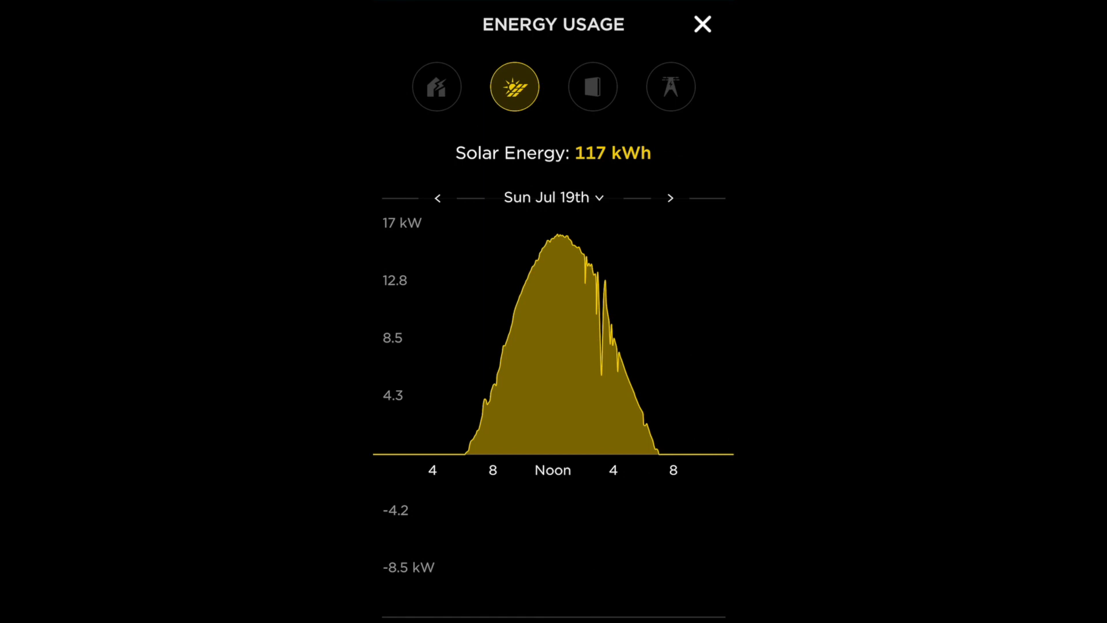
# Step: Toggle Home, Powerwall and Grid curves for Jul 19th (grid 21.2 kWh, solar 117 kWh), then return to Power Flow
pyautogui.click(436, 87)
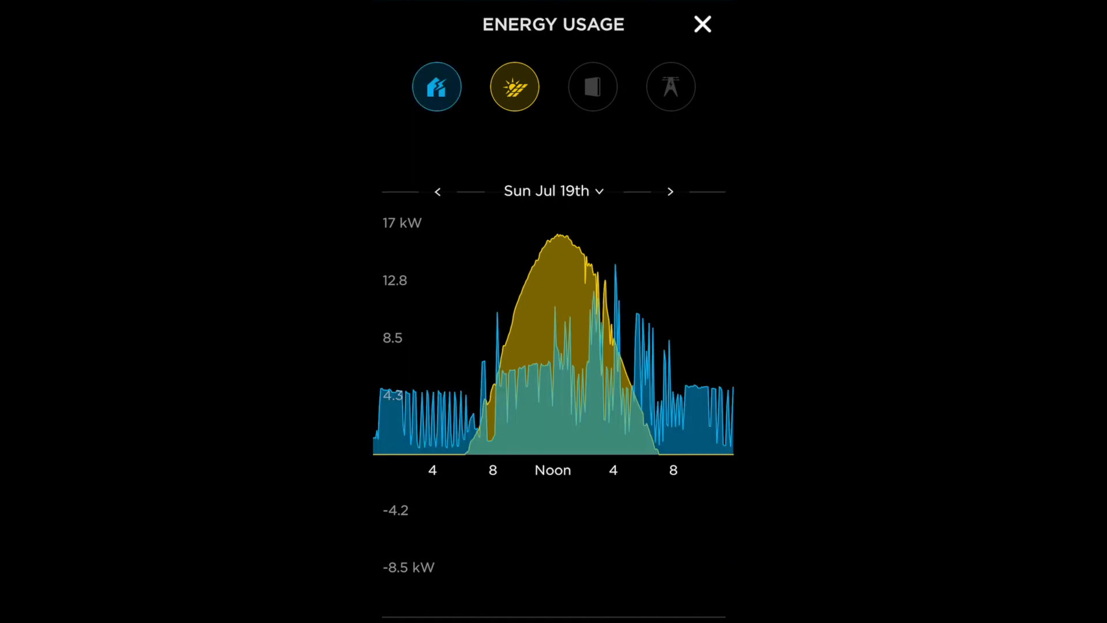
pyautogui.click(591, 86)
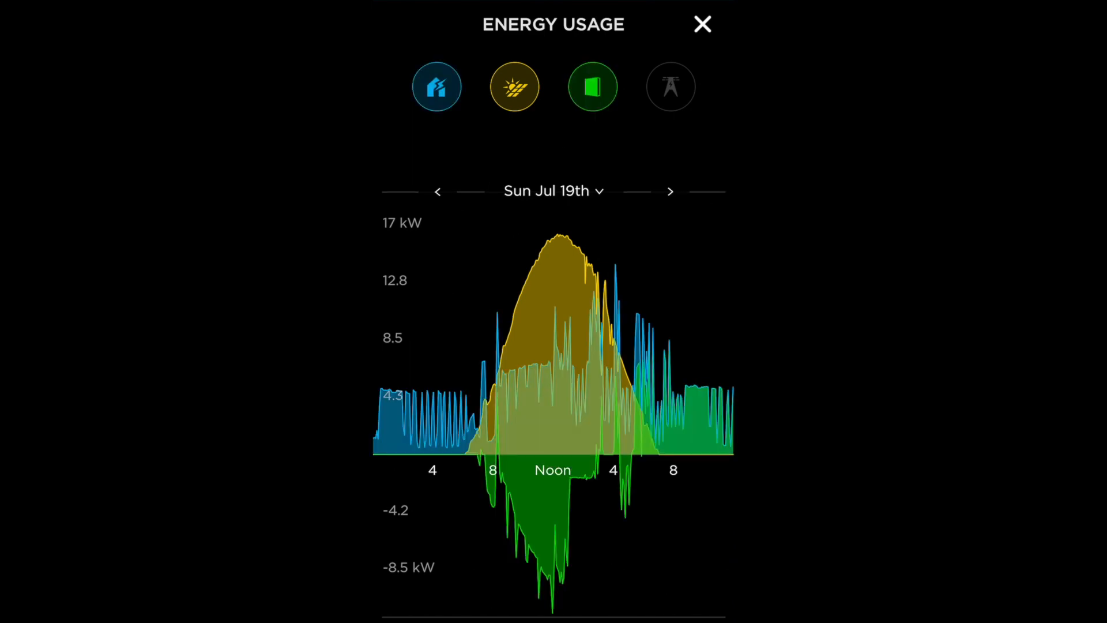
pyautogui.click(670, 86)
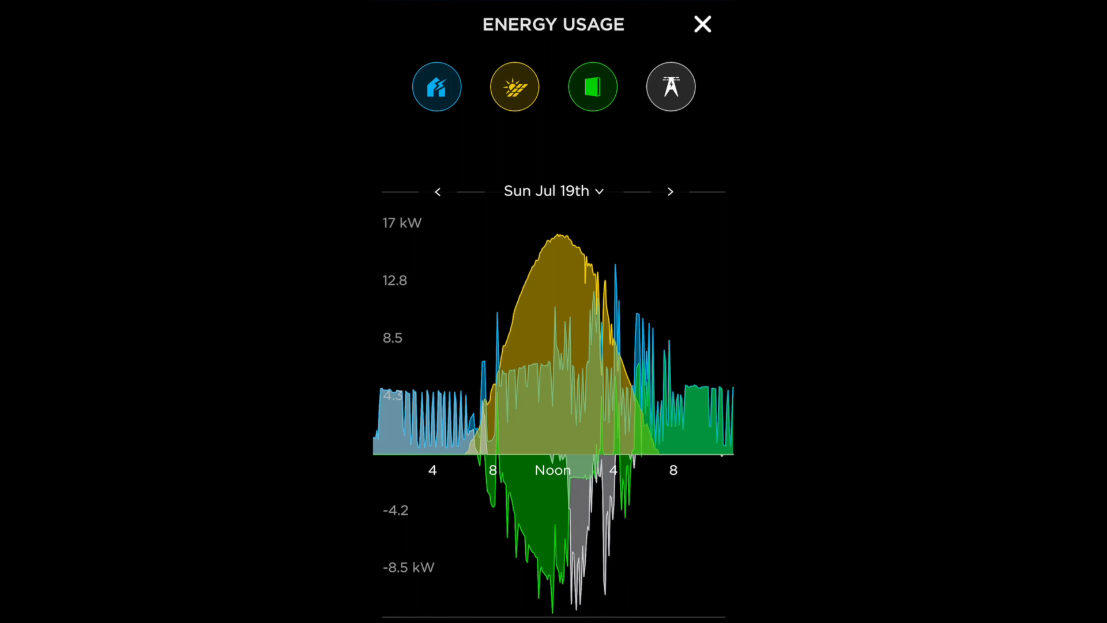
pyautogui.click(669, 87)
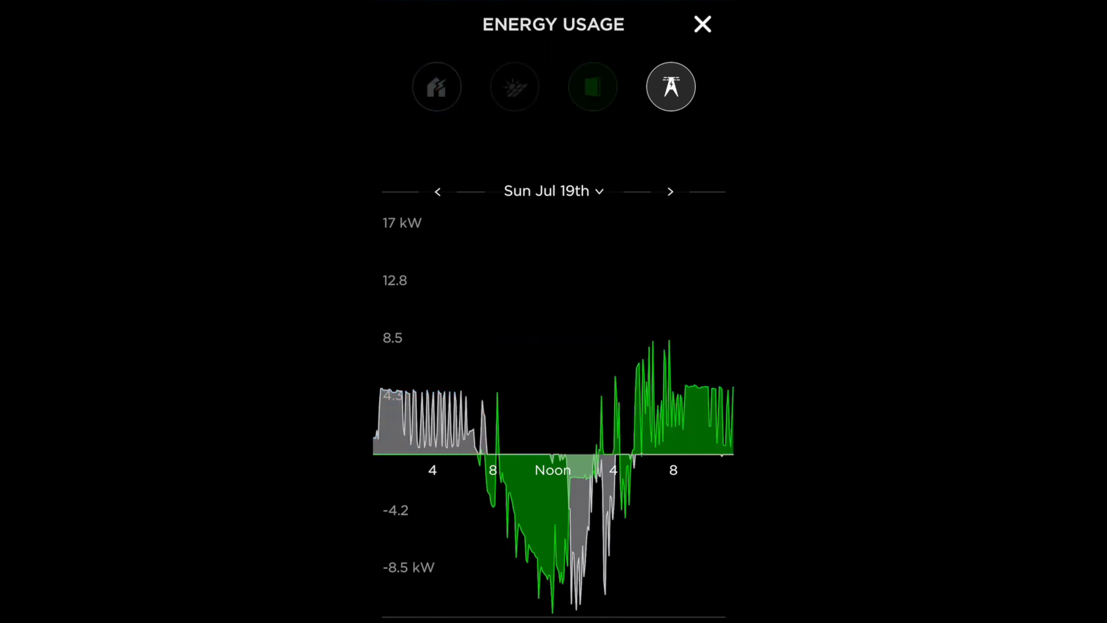
pyautogui.click(670, 87)
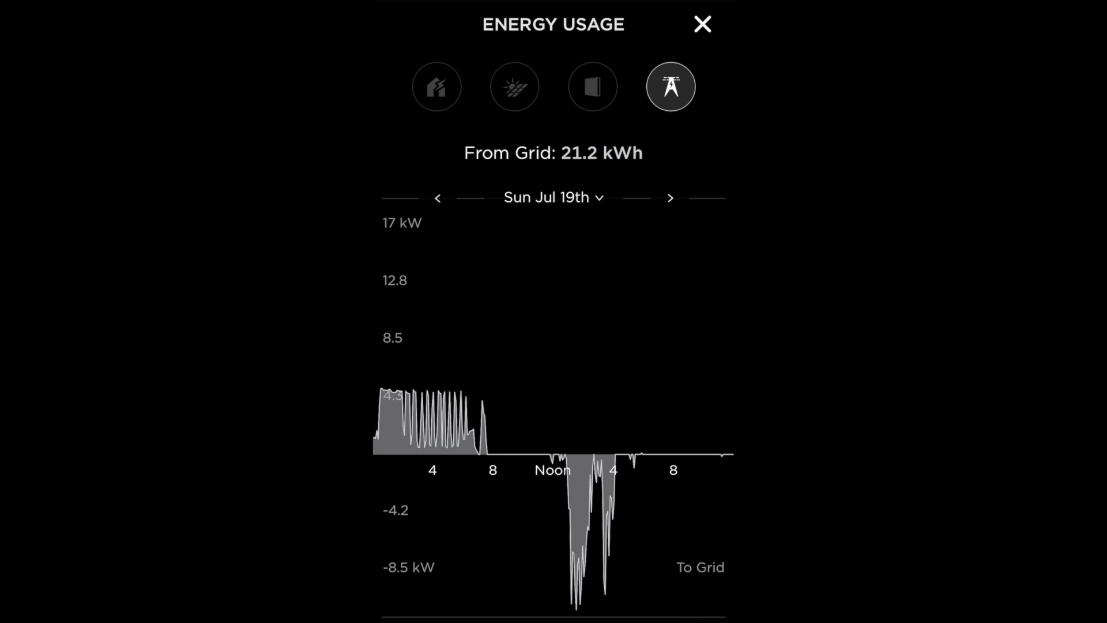
pyautogui.click(514, 87)
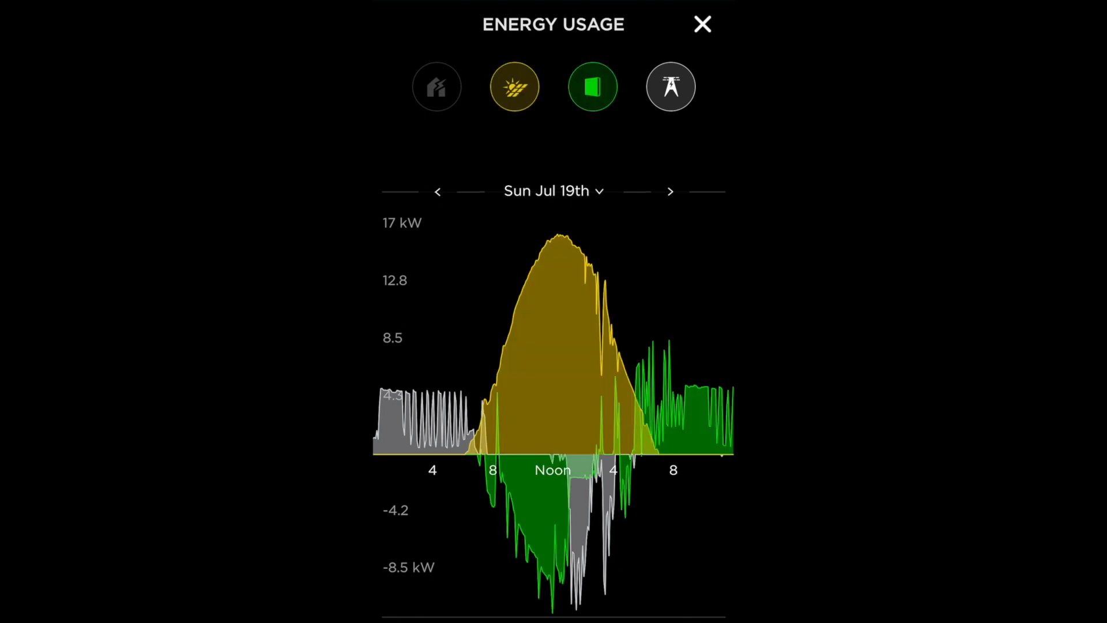
pyautogui.click(701, 24)
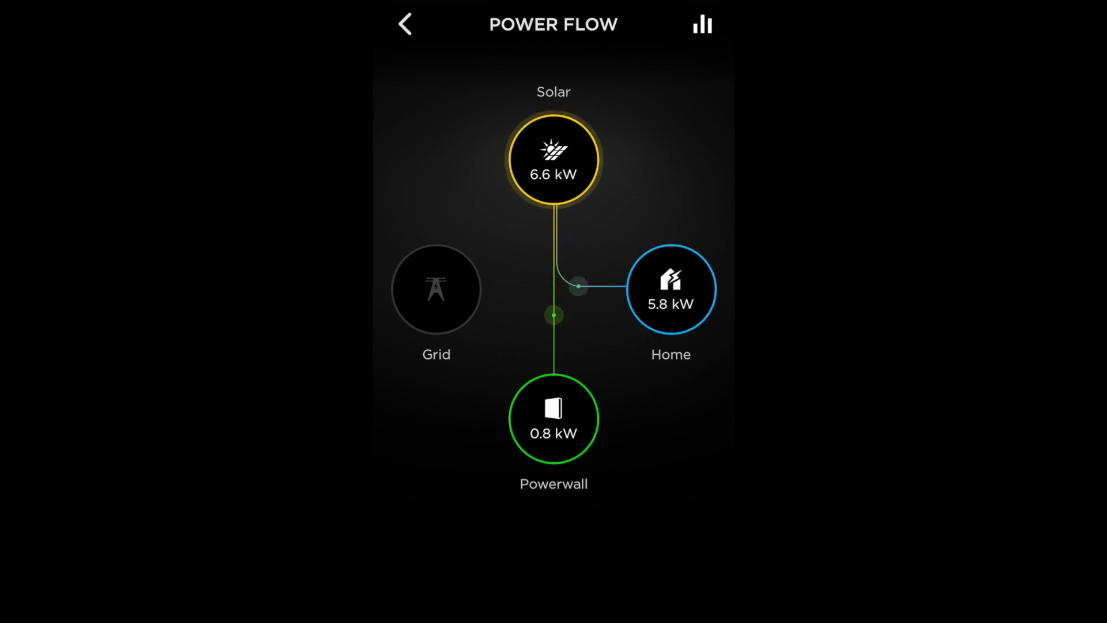
# Step: Return to the home overview and open the app Settings menu
pyautogui.click(404, 24)
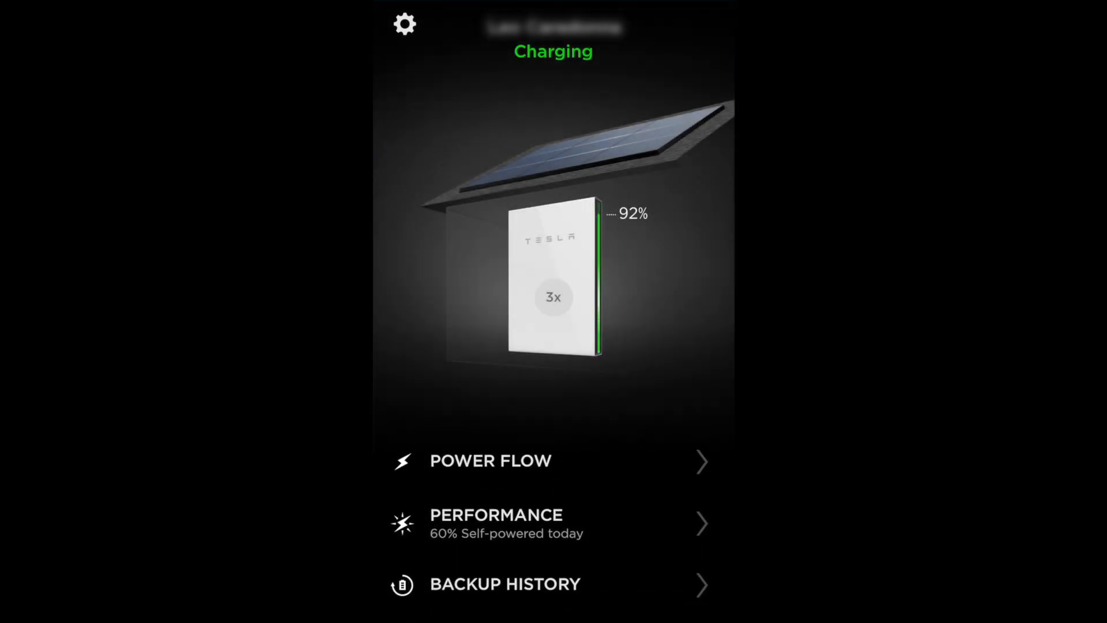
pyautogui.click(404, 23)
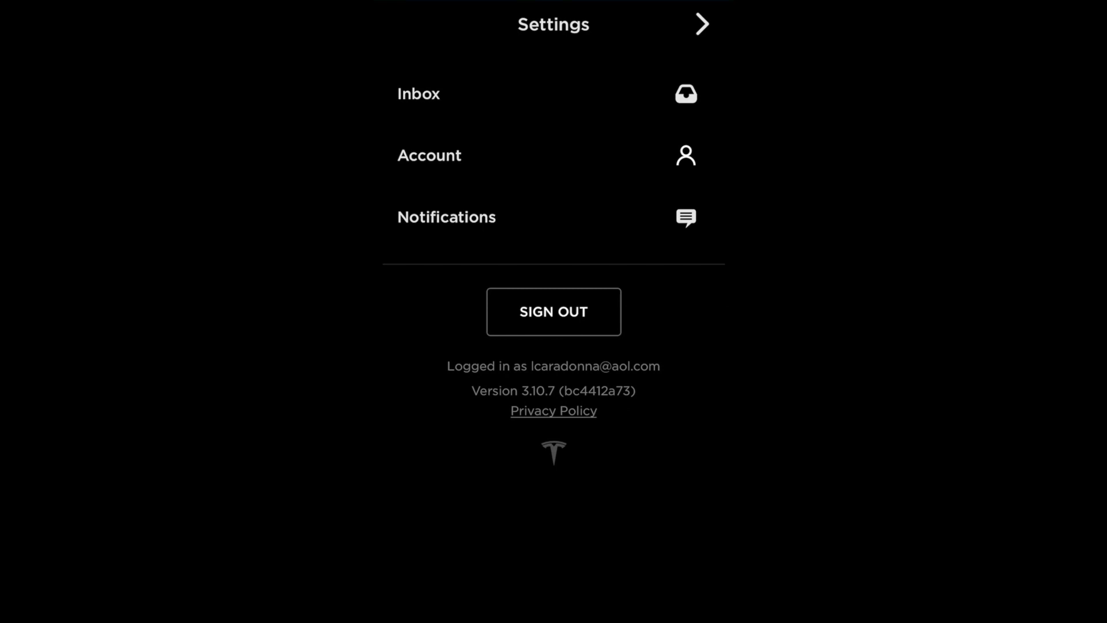
# Step: Toggle Power Outage alerts off and back on in Notifications, then return home
pyautogui.click(446, 216)
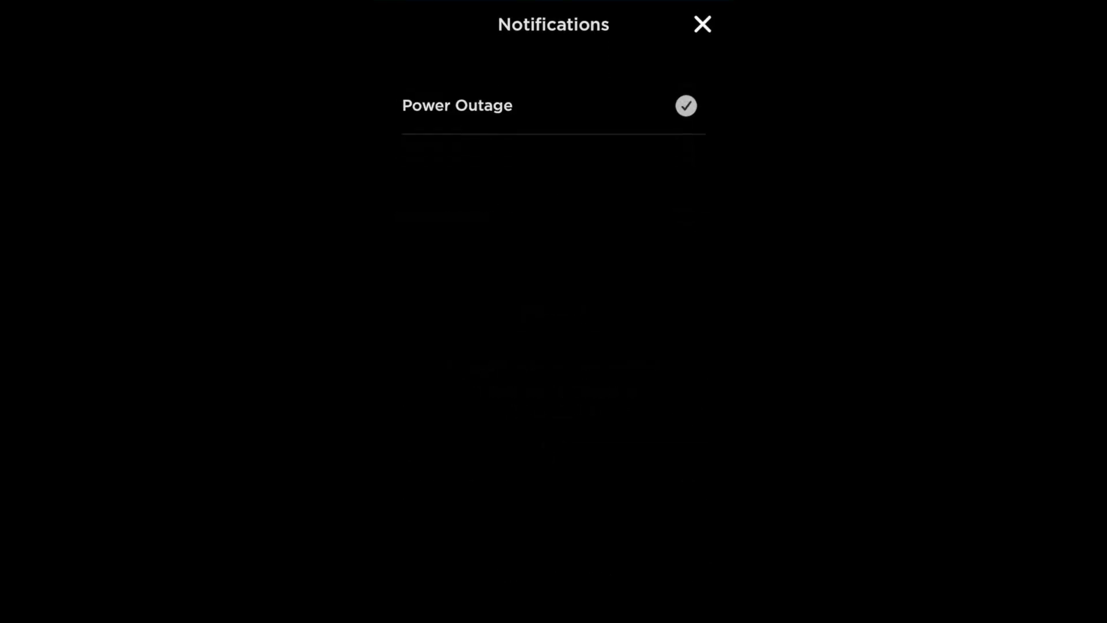
pyautogui.click(685, 105)
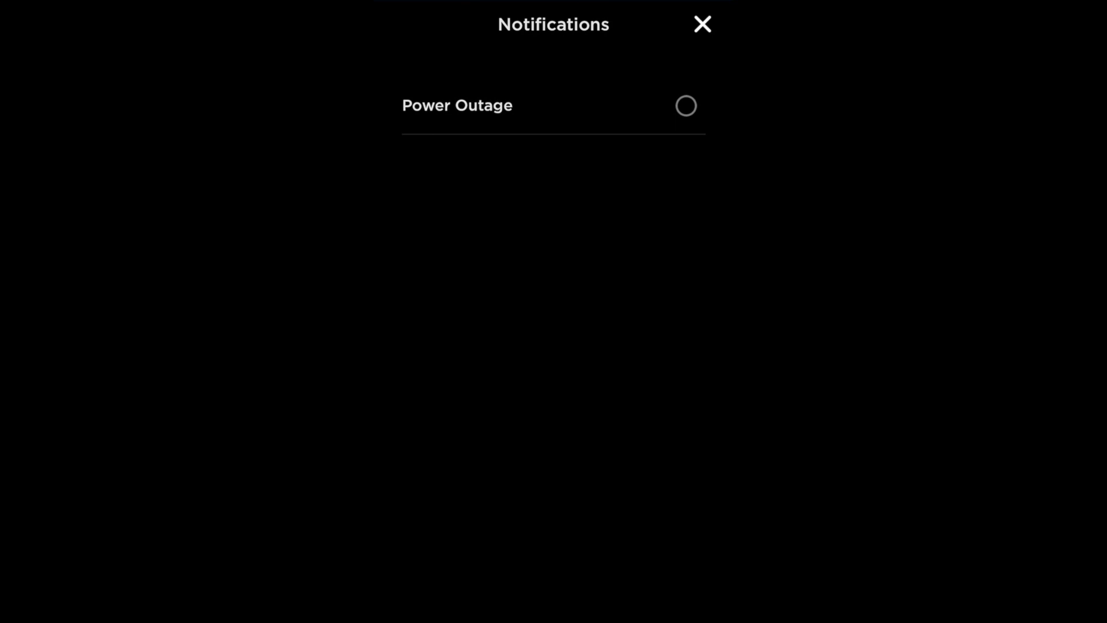
pyautogui.click(684, 105)
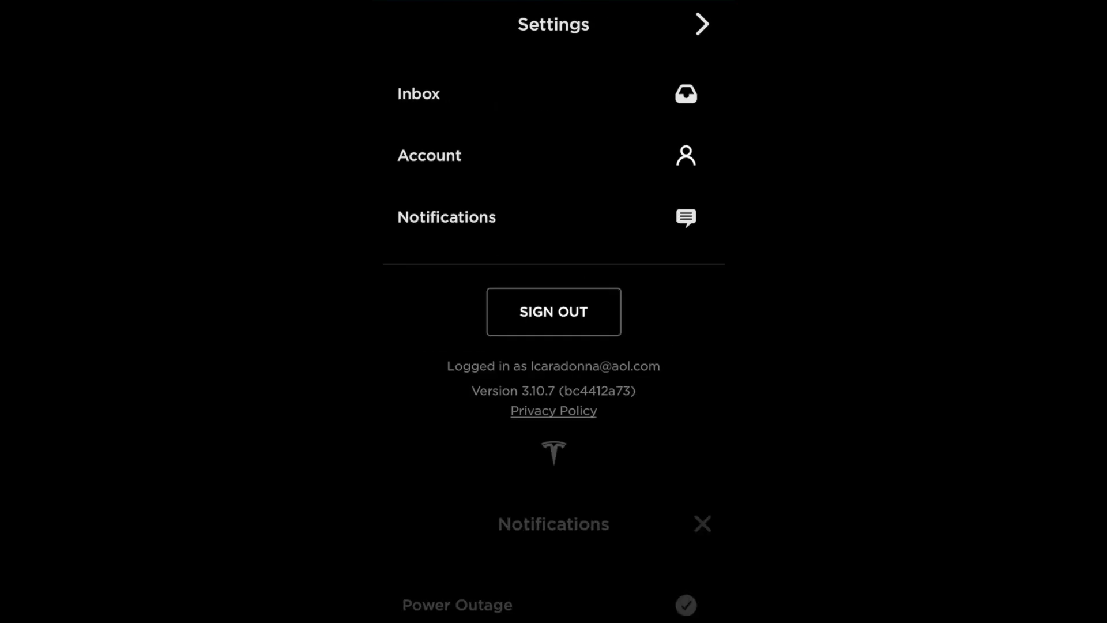
pyautogui.click(703, 523)
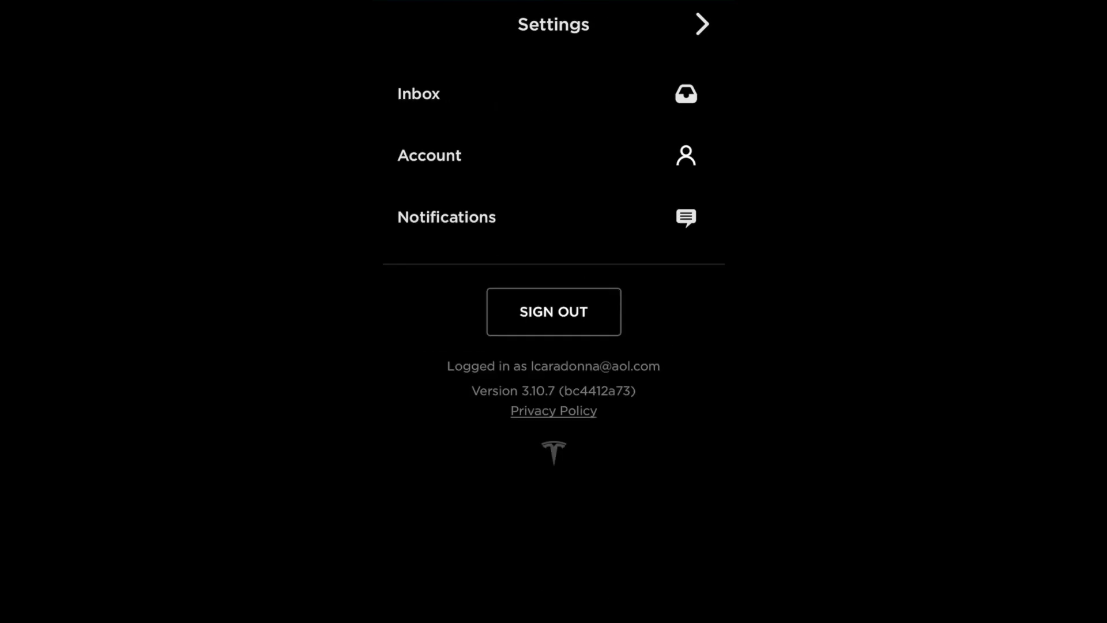
pyautogui.click(701, 25)
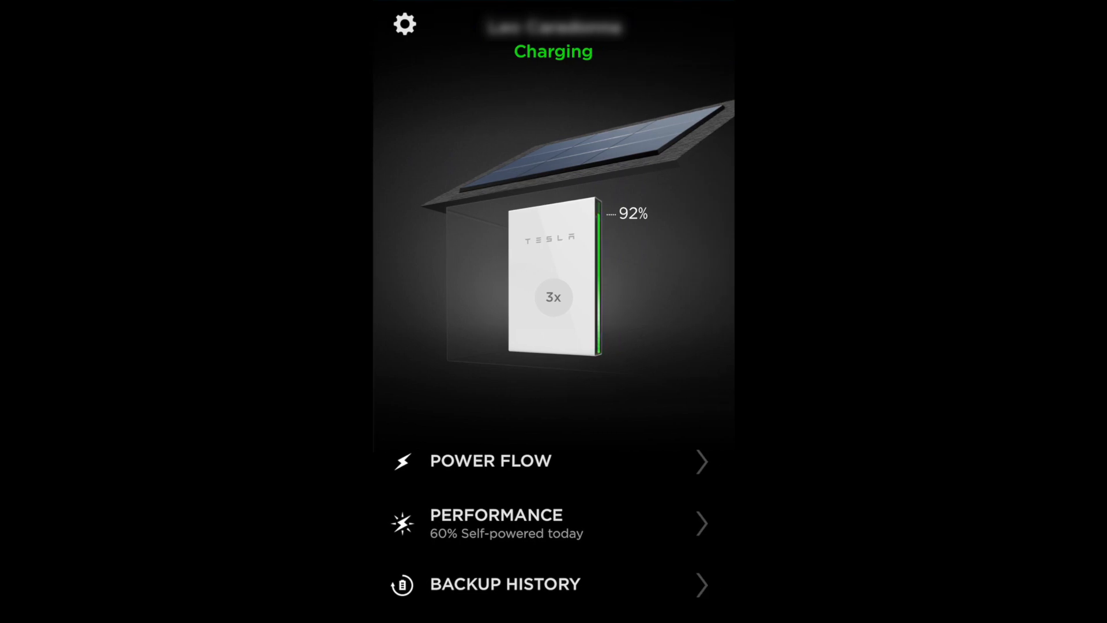